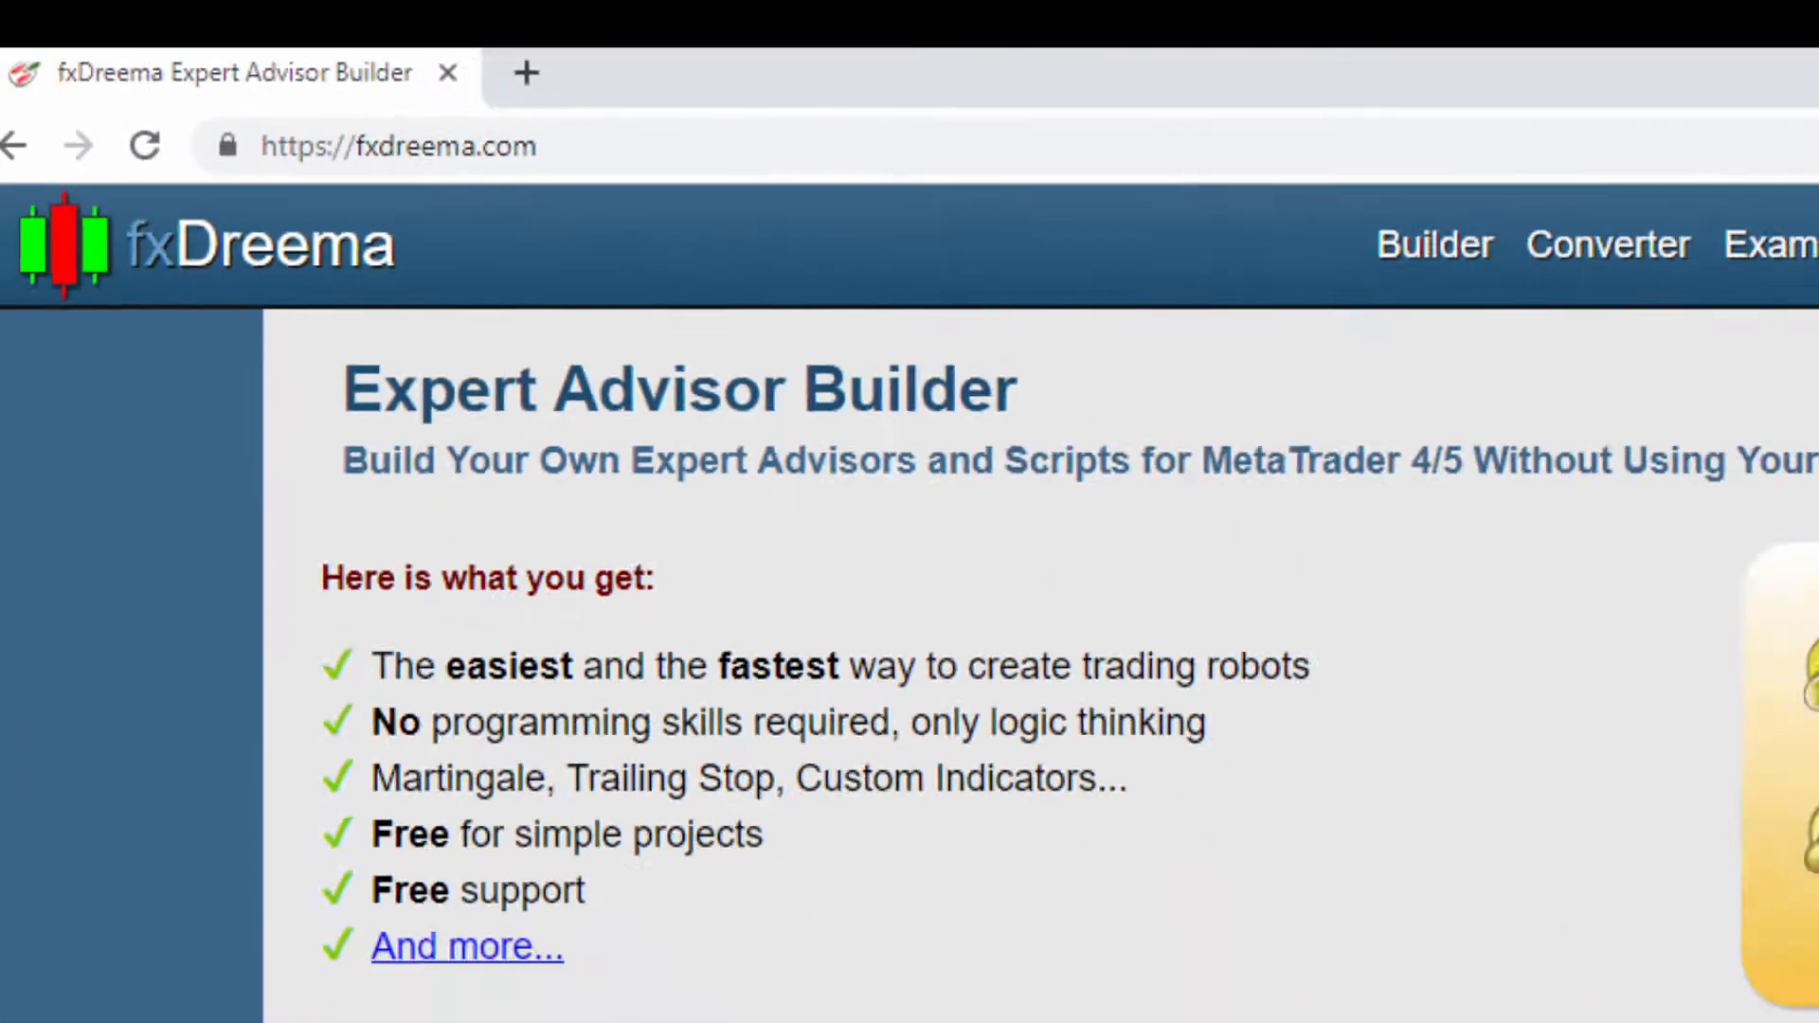
Scroll past the homepage testimonials and go to the About fxDreema page from the footer.
scroll("down", 3)
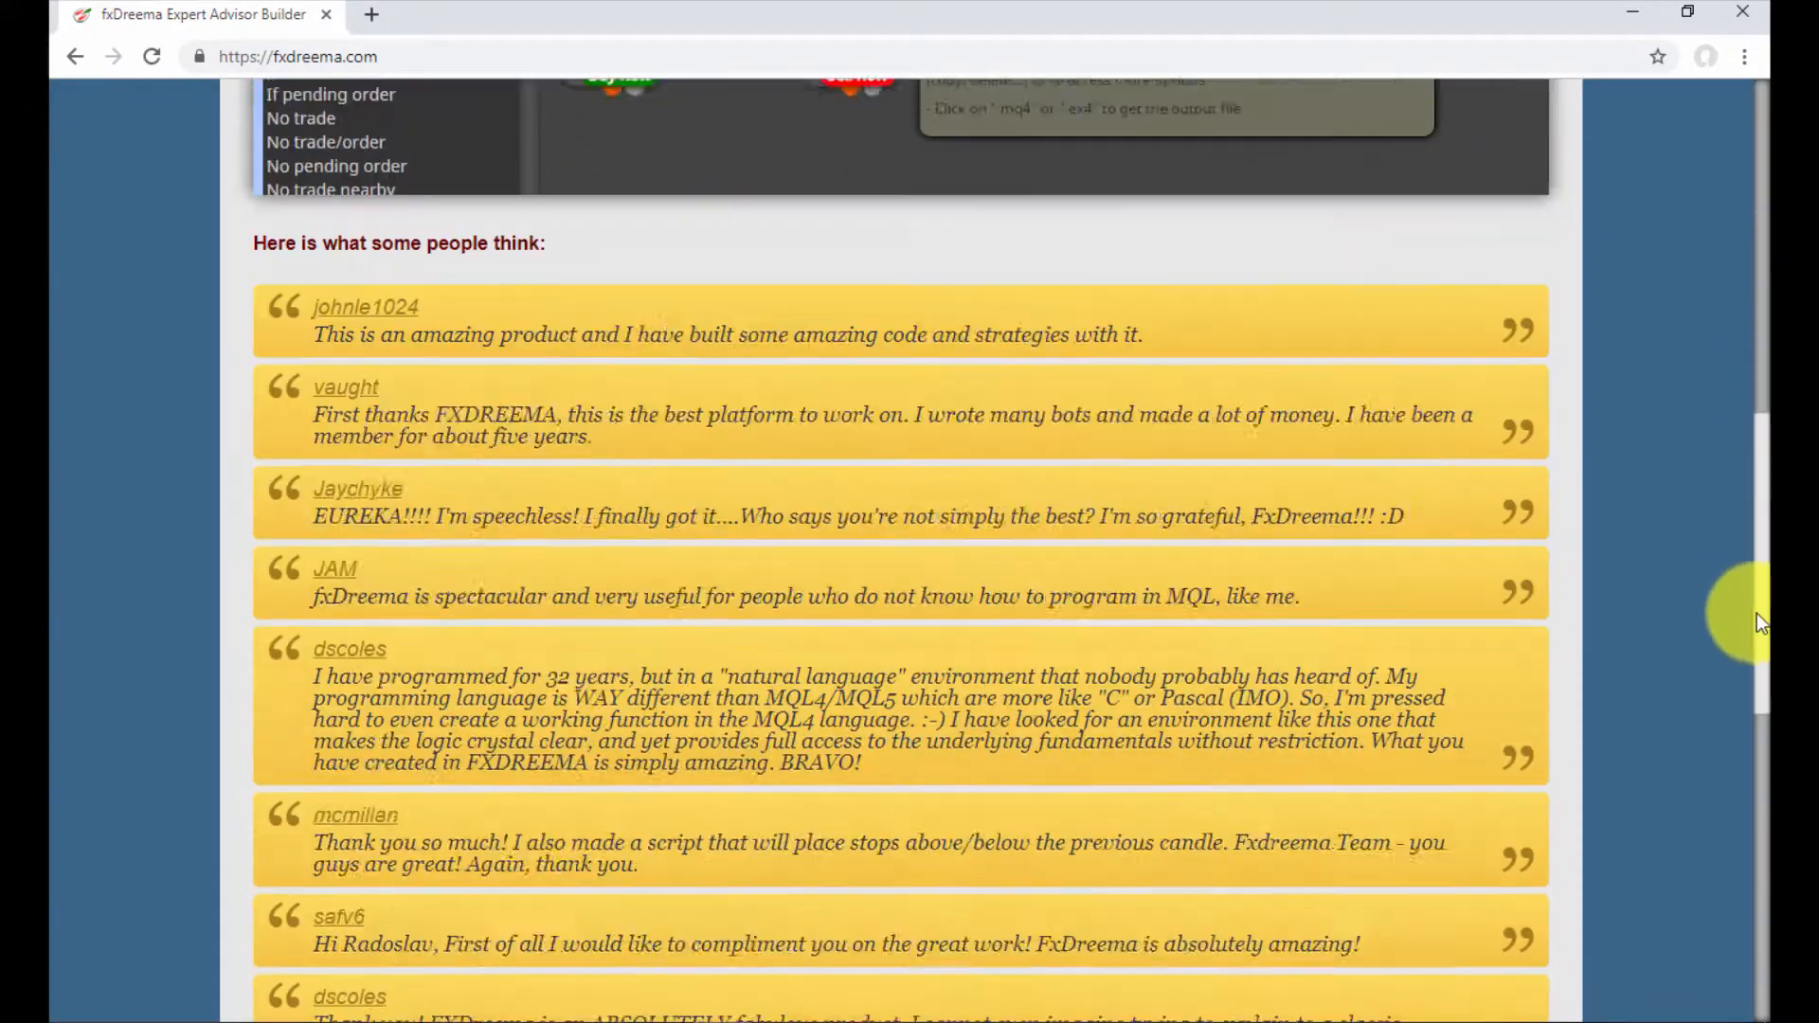
scroll("down", 3)
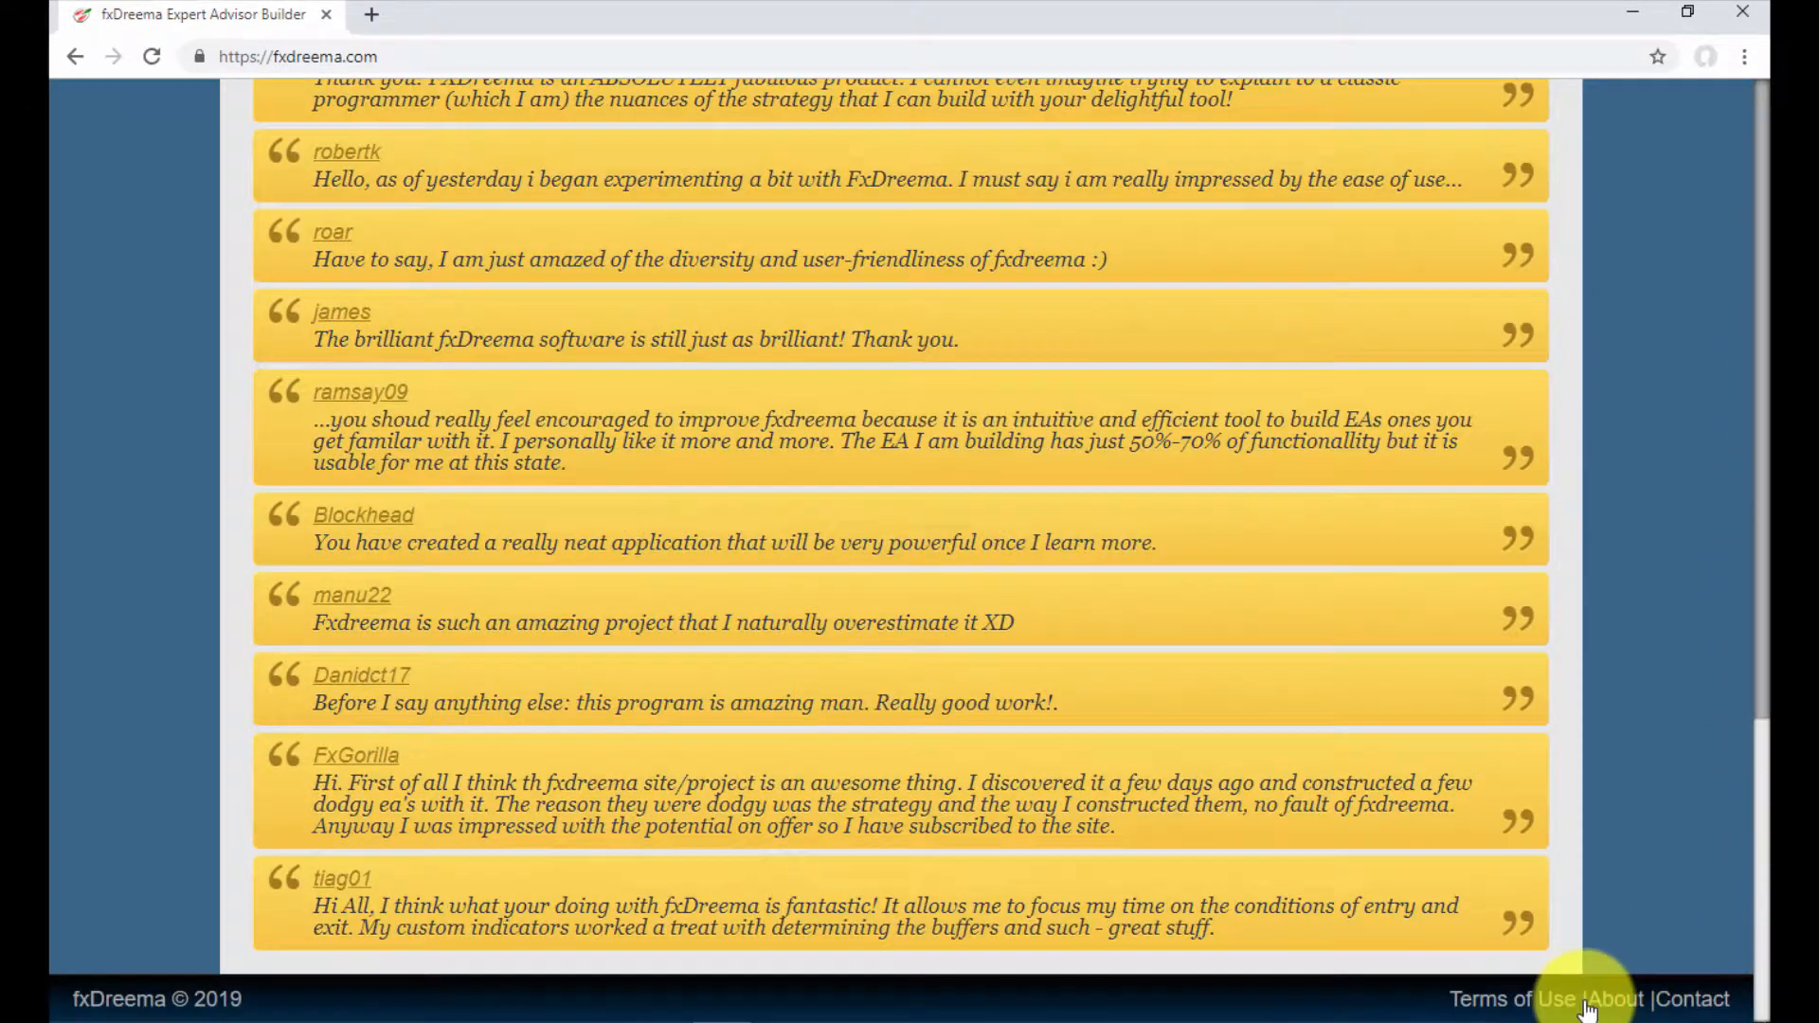
left_click(1616, 999)
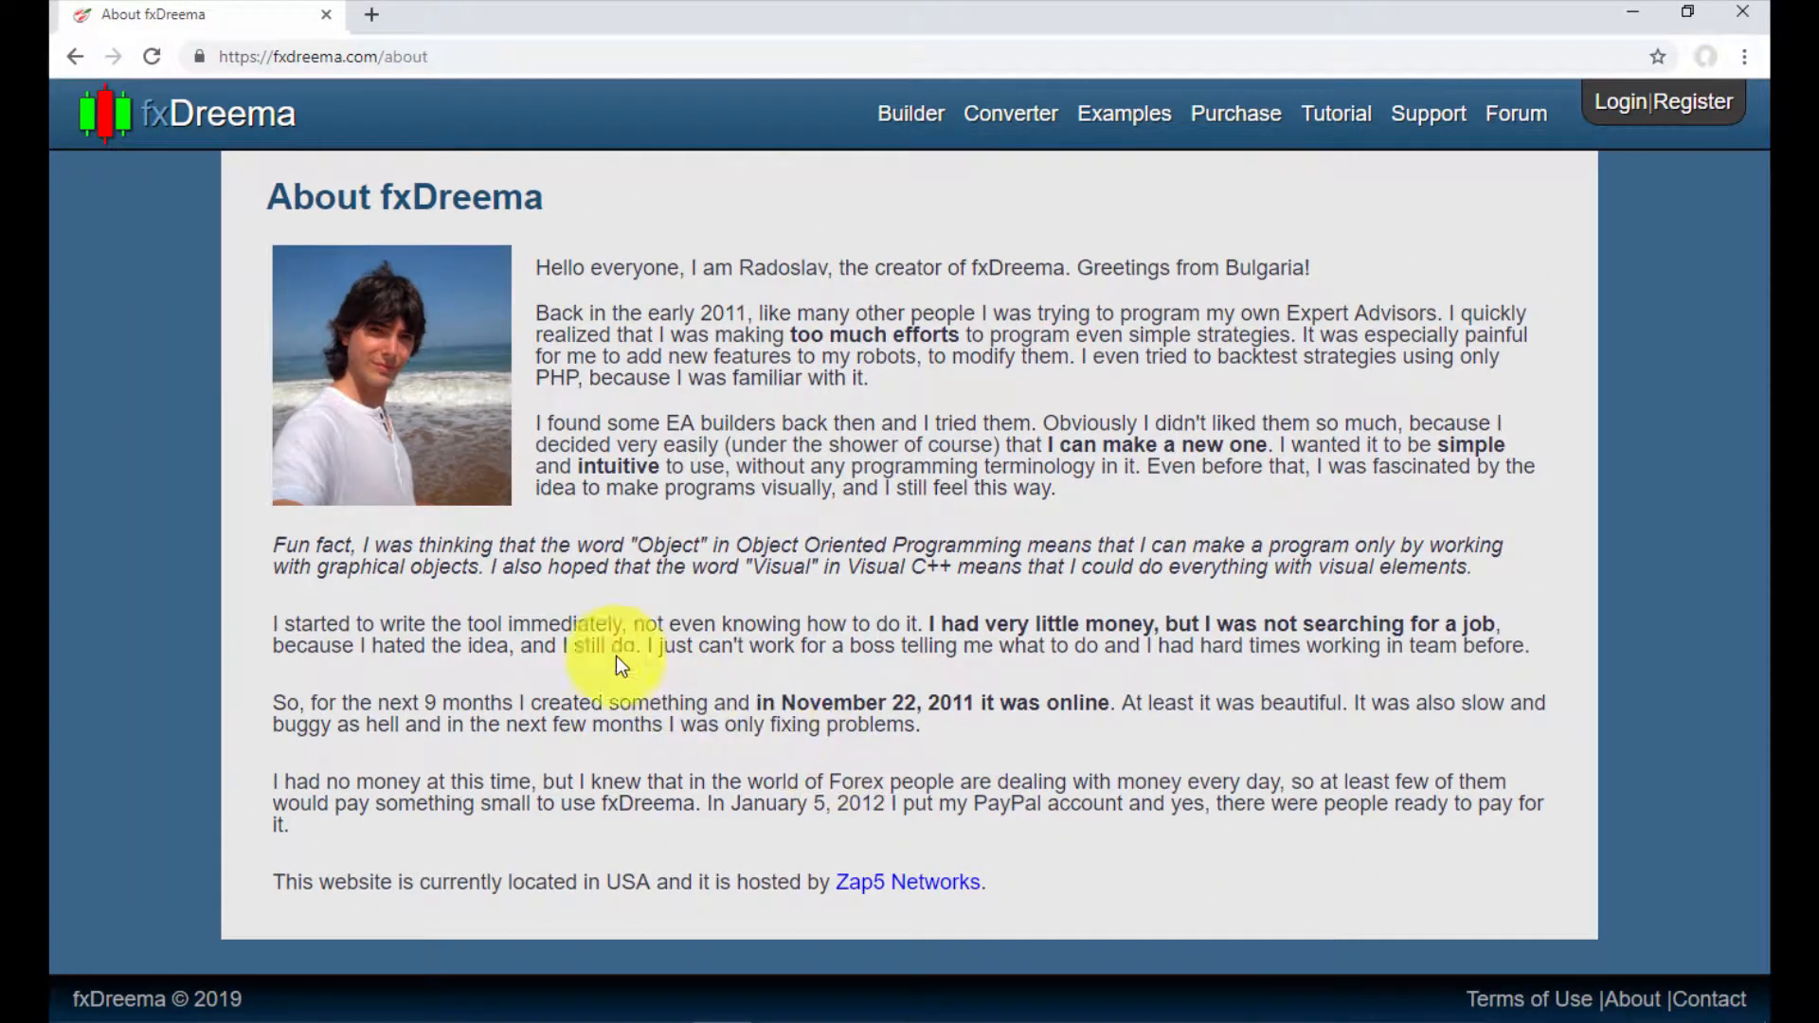
Return to the Expert Advisor Builder homepage via the fxDreema logo.
left_click(185, 112)
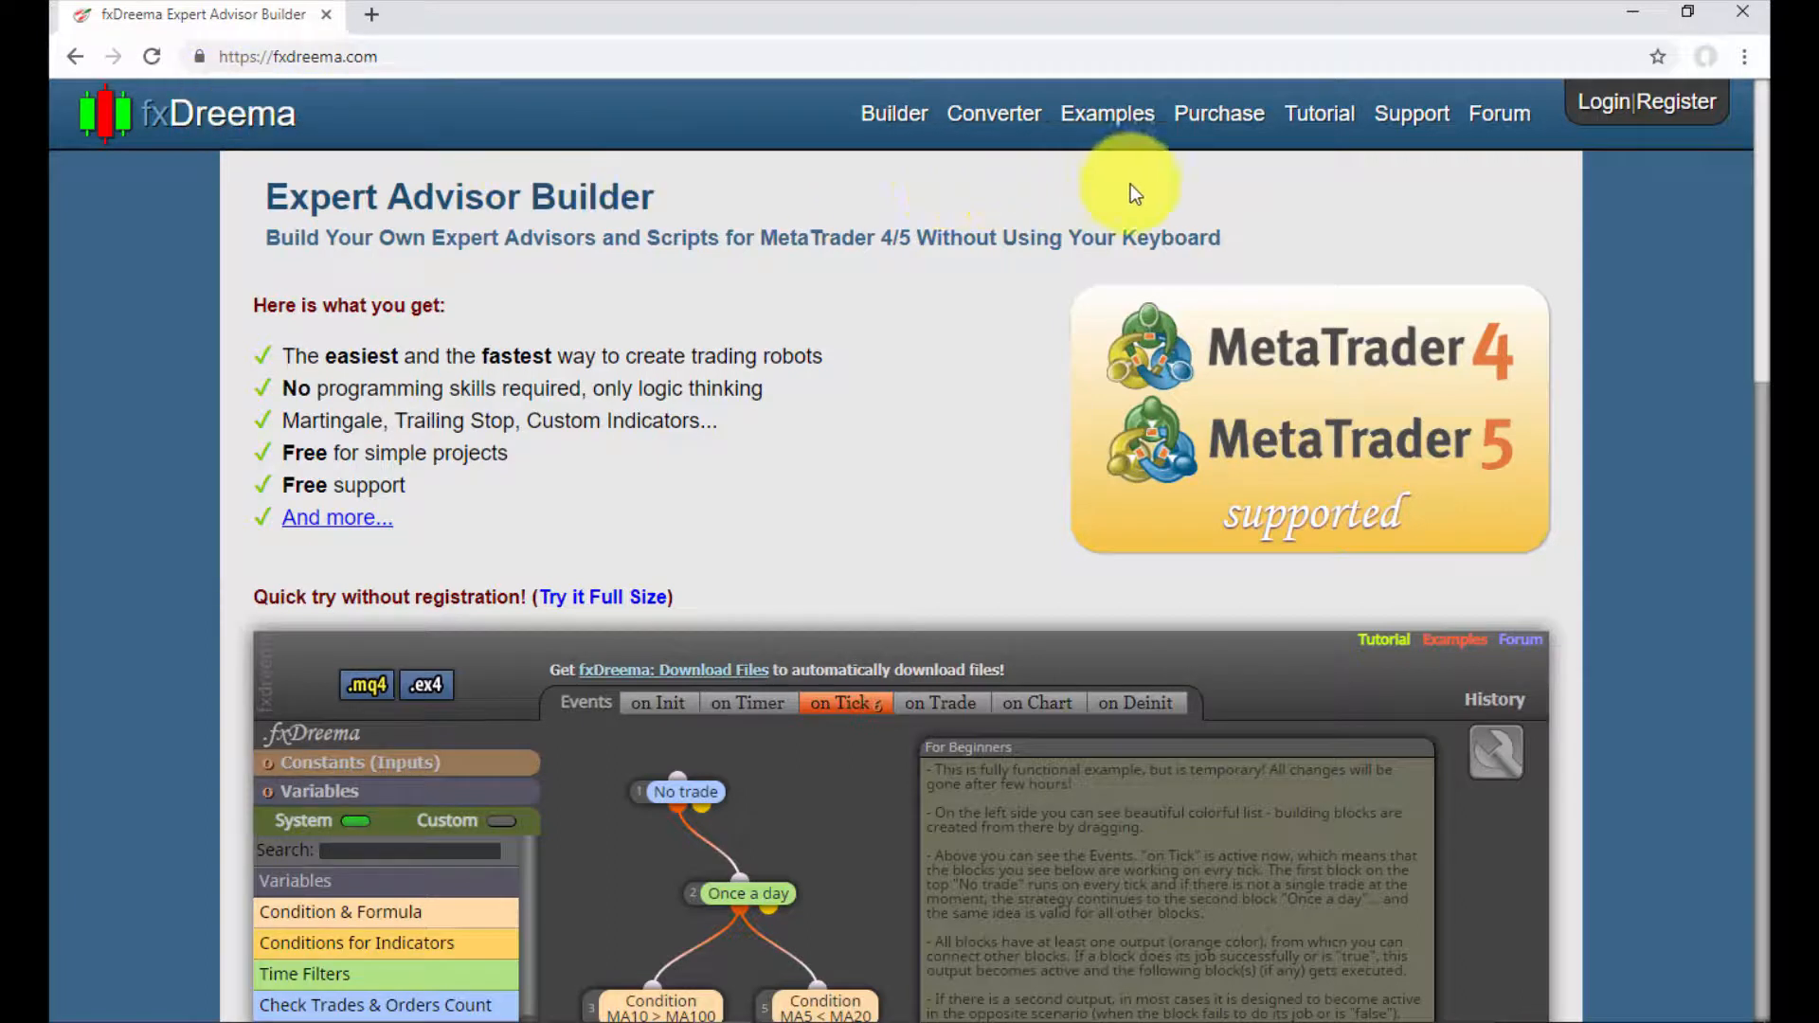
Visit the Tutorial page, then the Examples page showing 'Buy when there is no trade'.
left_click(1318, 114)
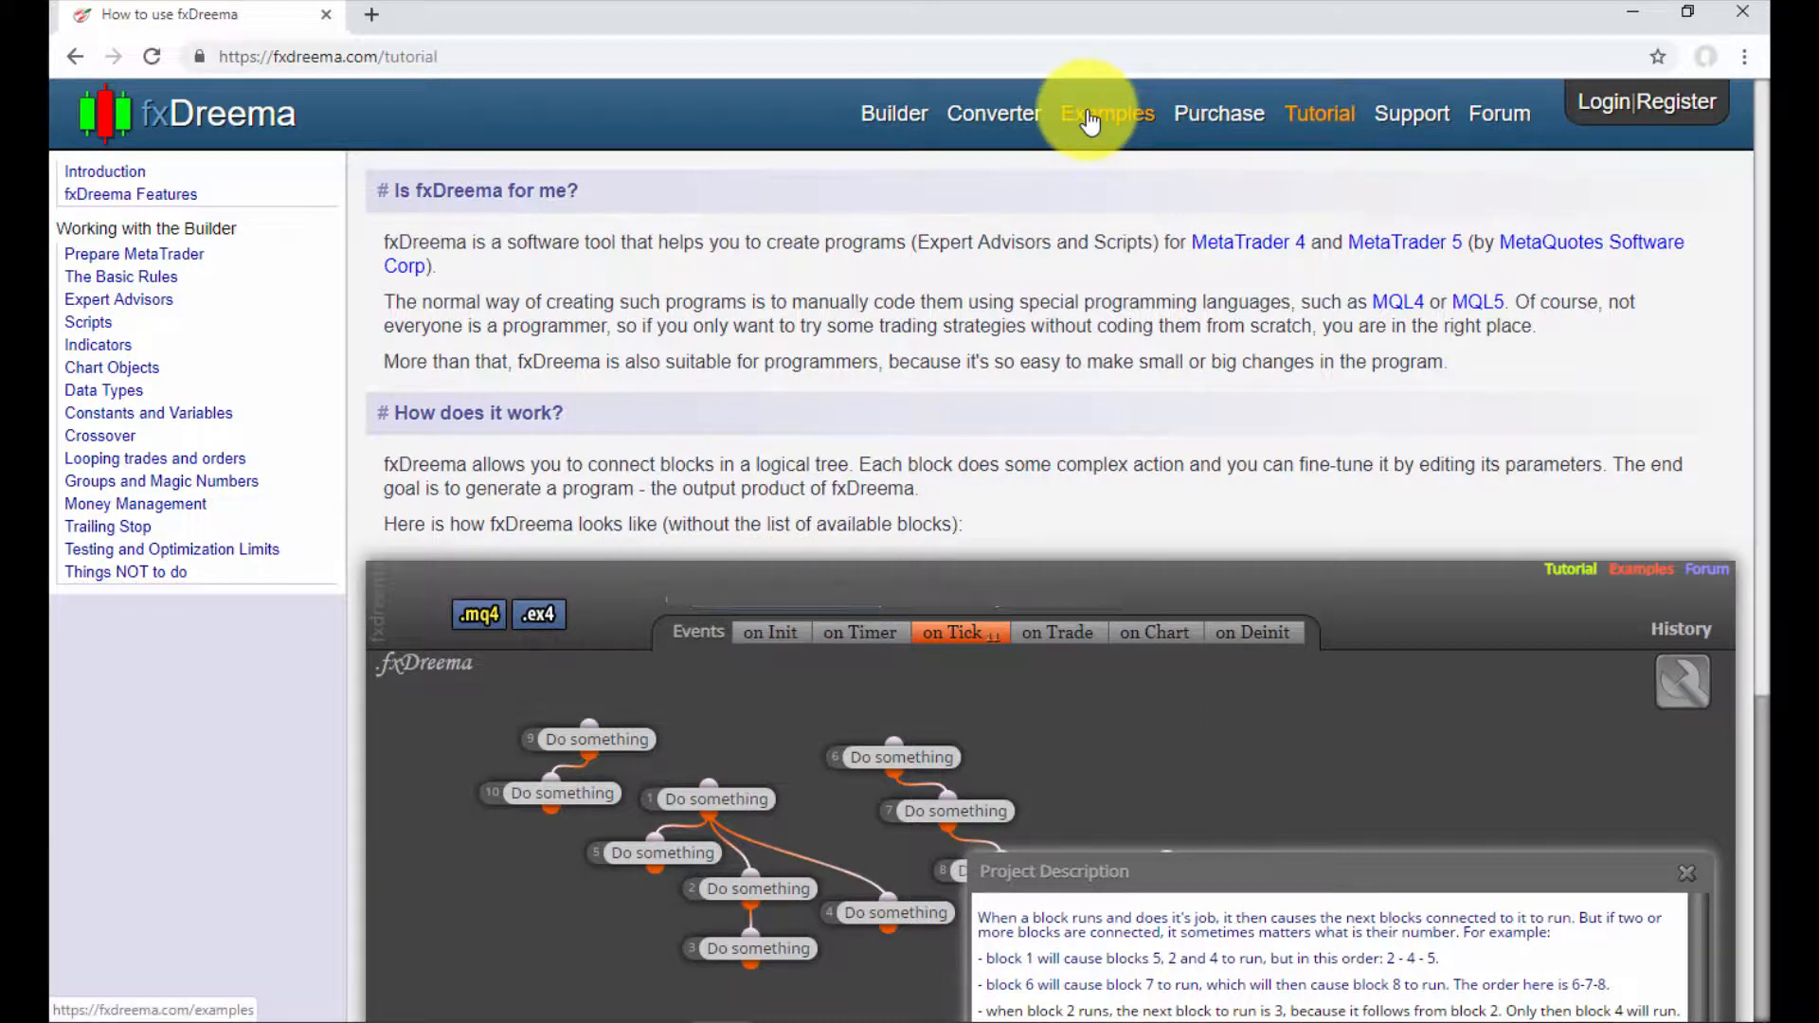
left_click(1103, 112)
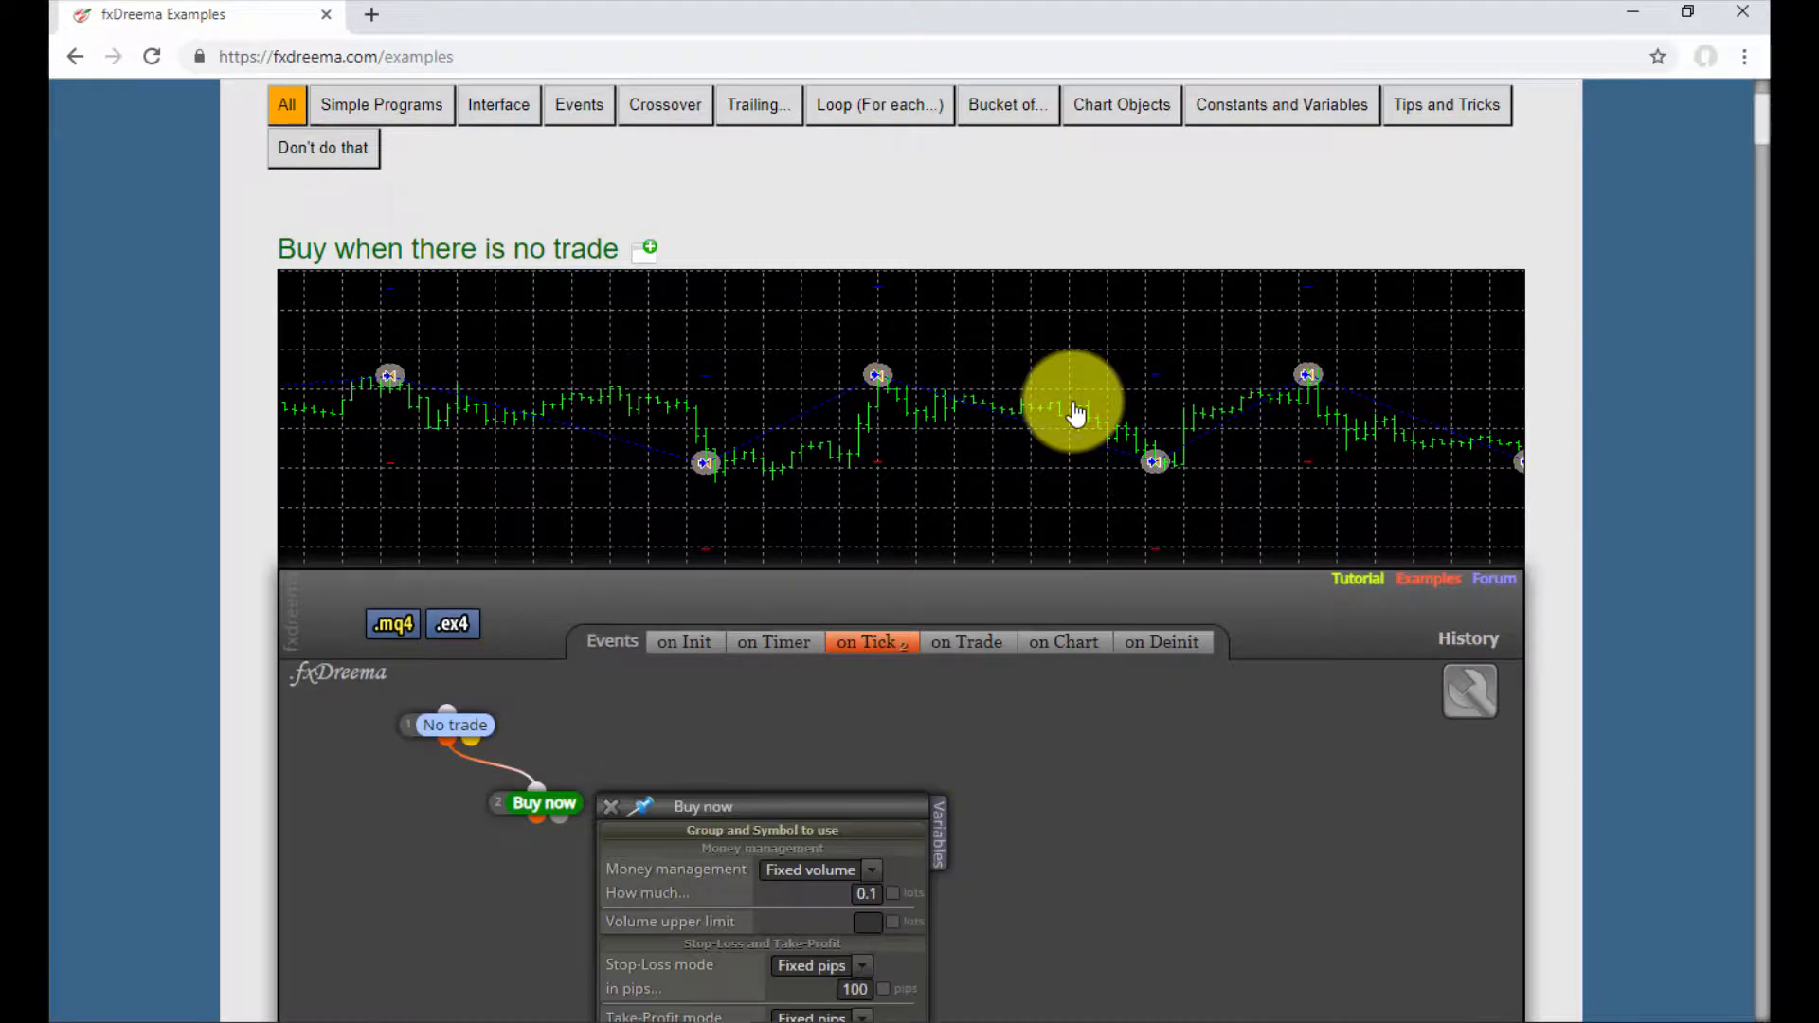
scroll("down", 3)
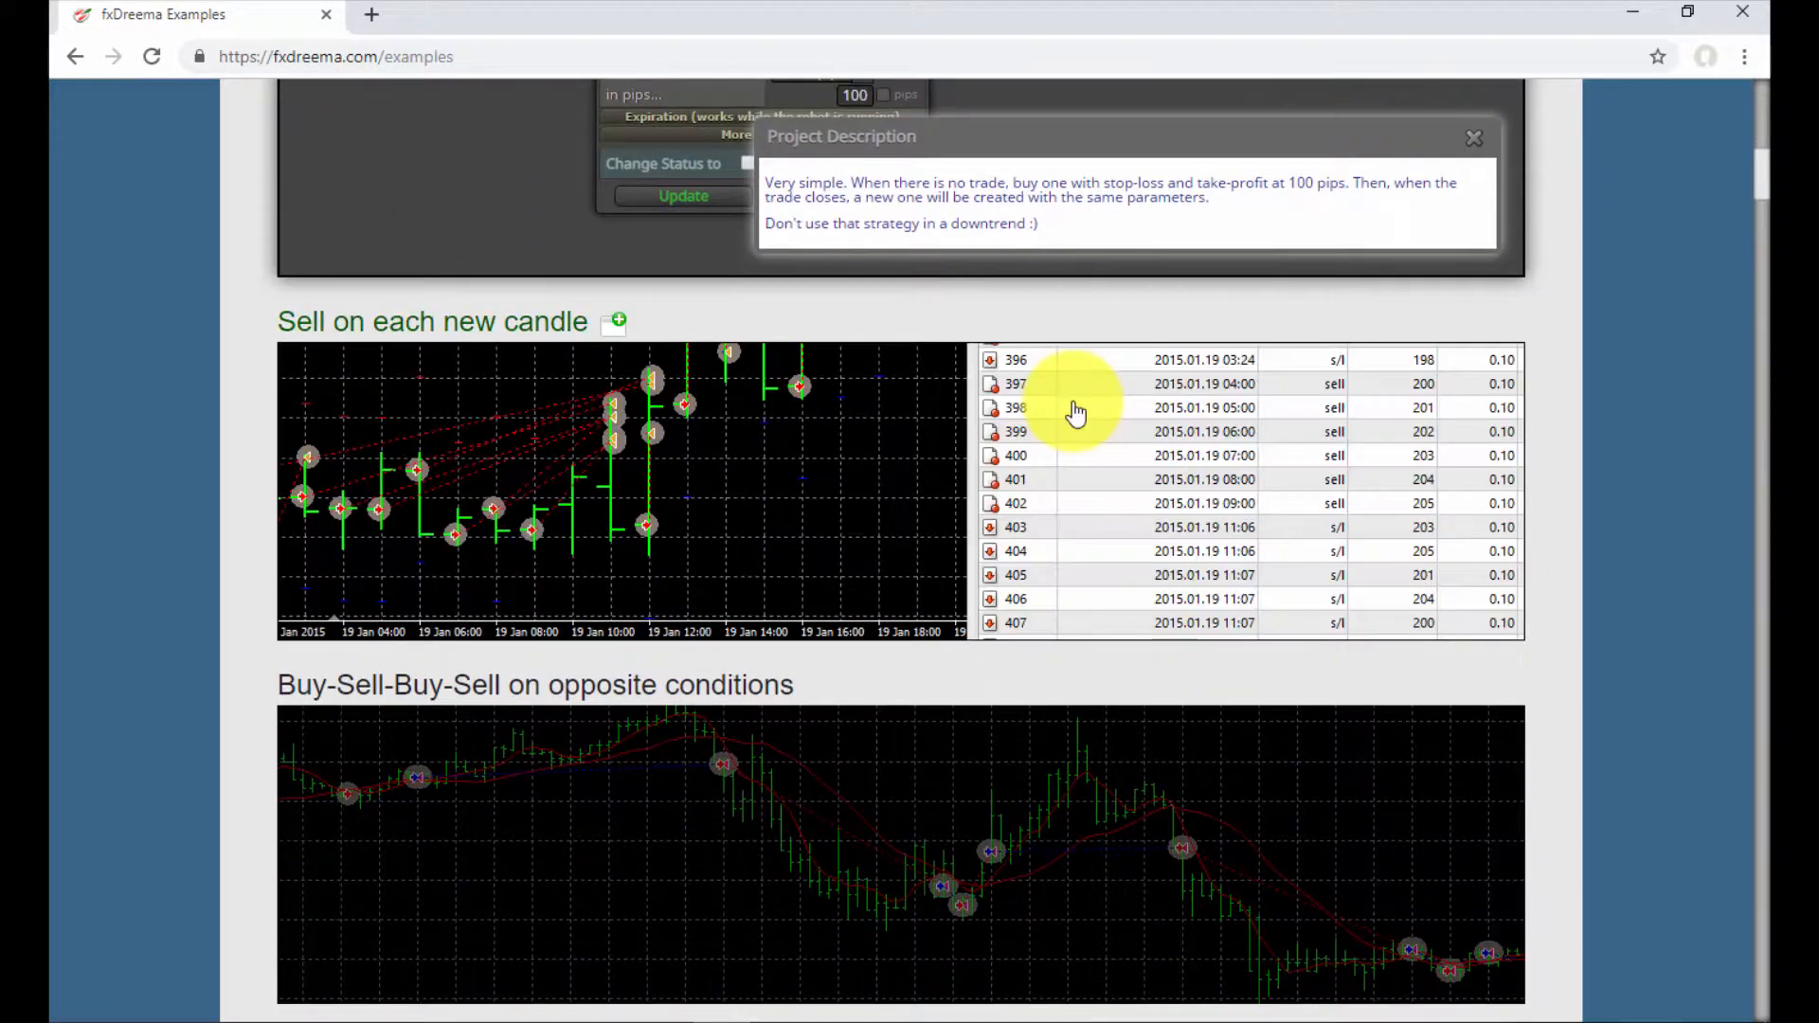
scroll("down", 3)
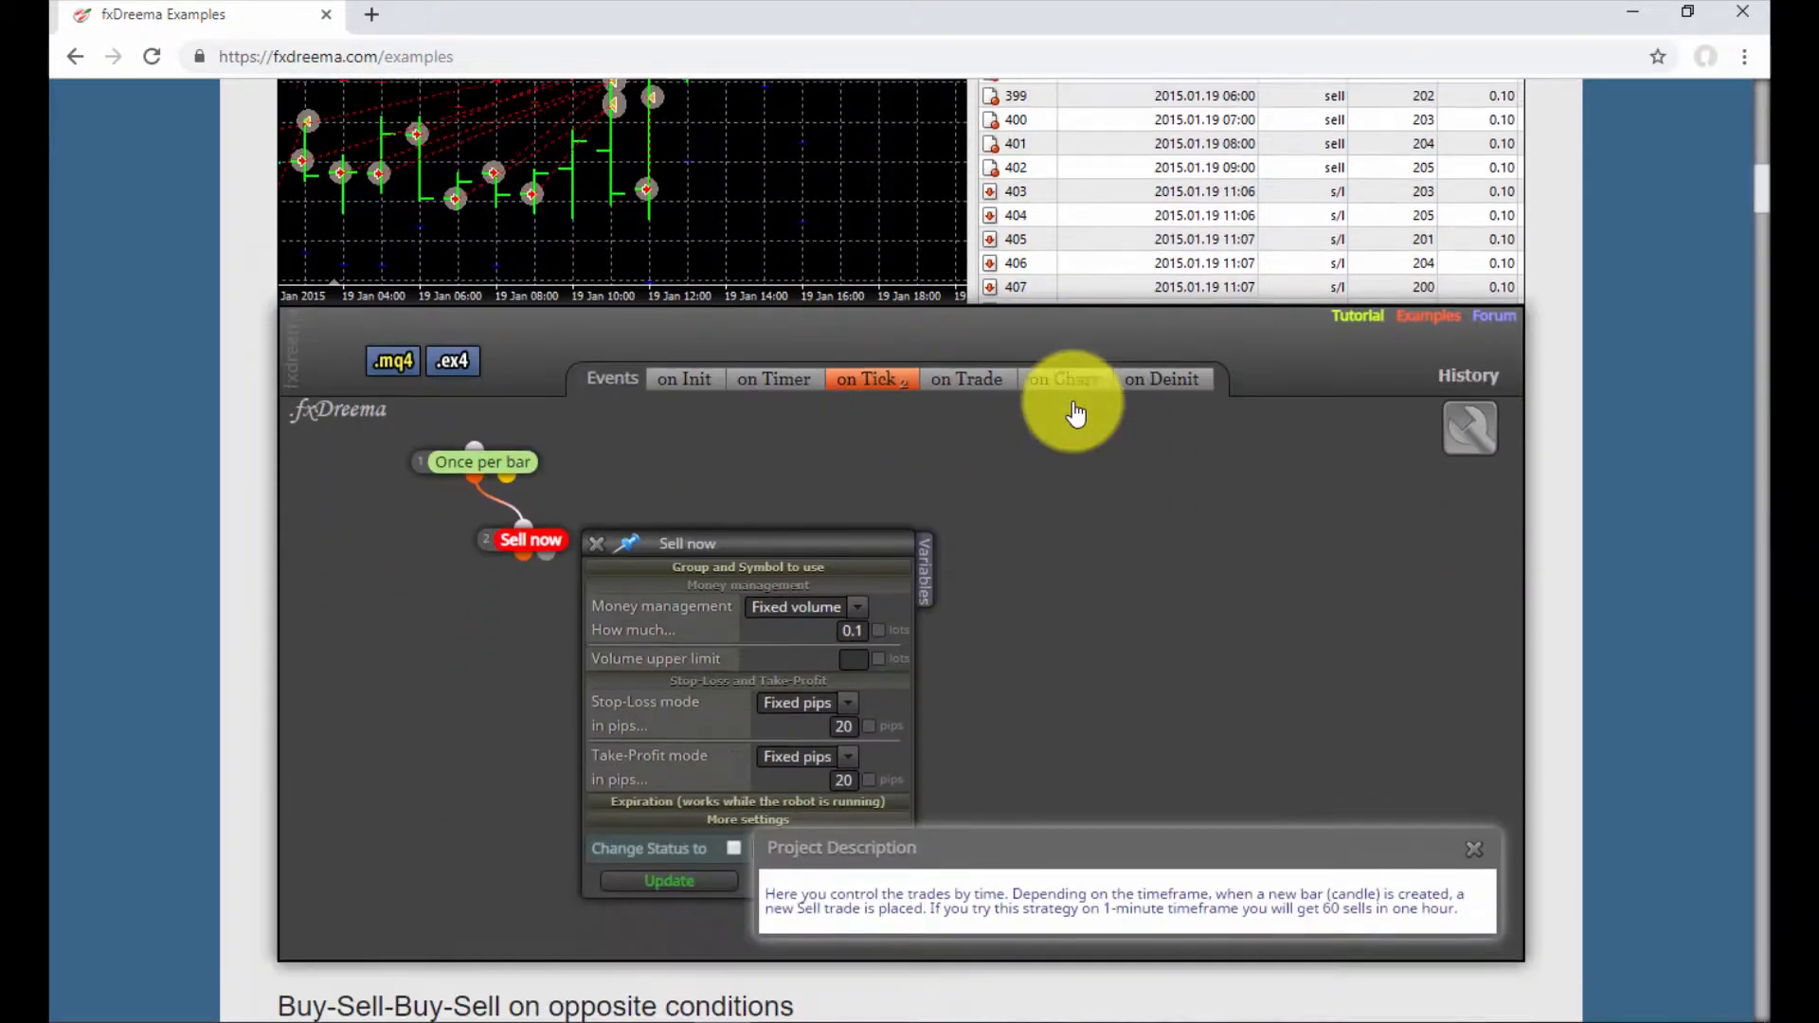
scroll("down", 3)
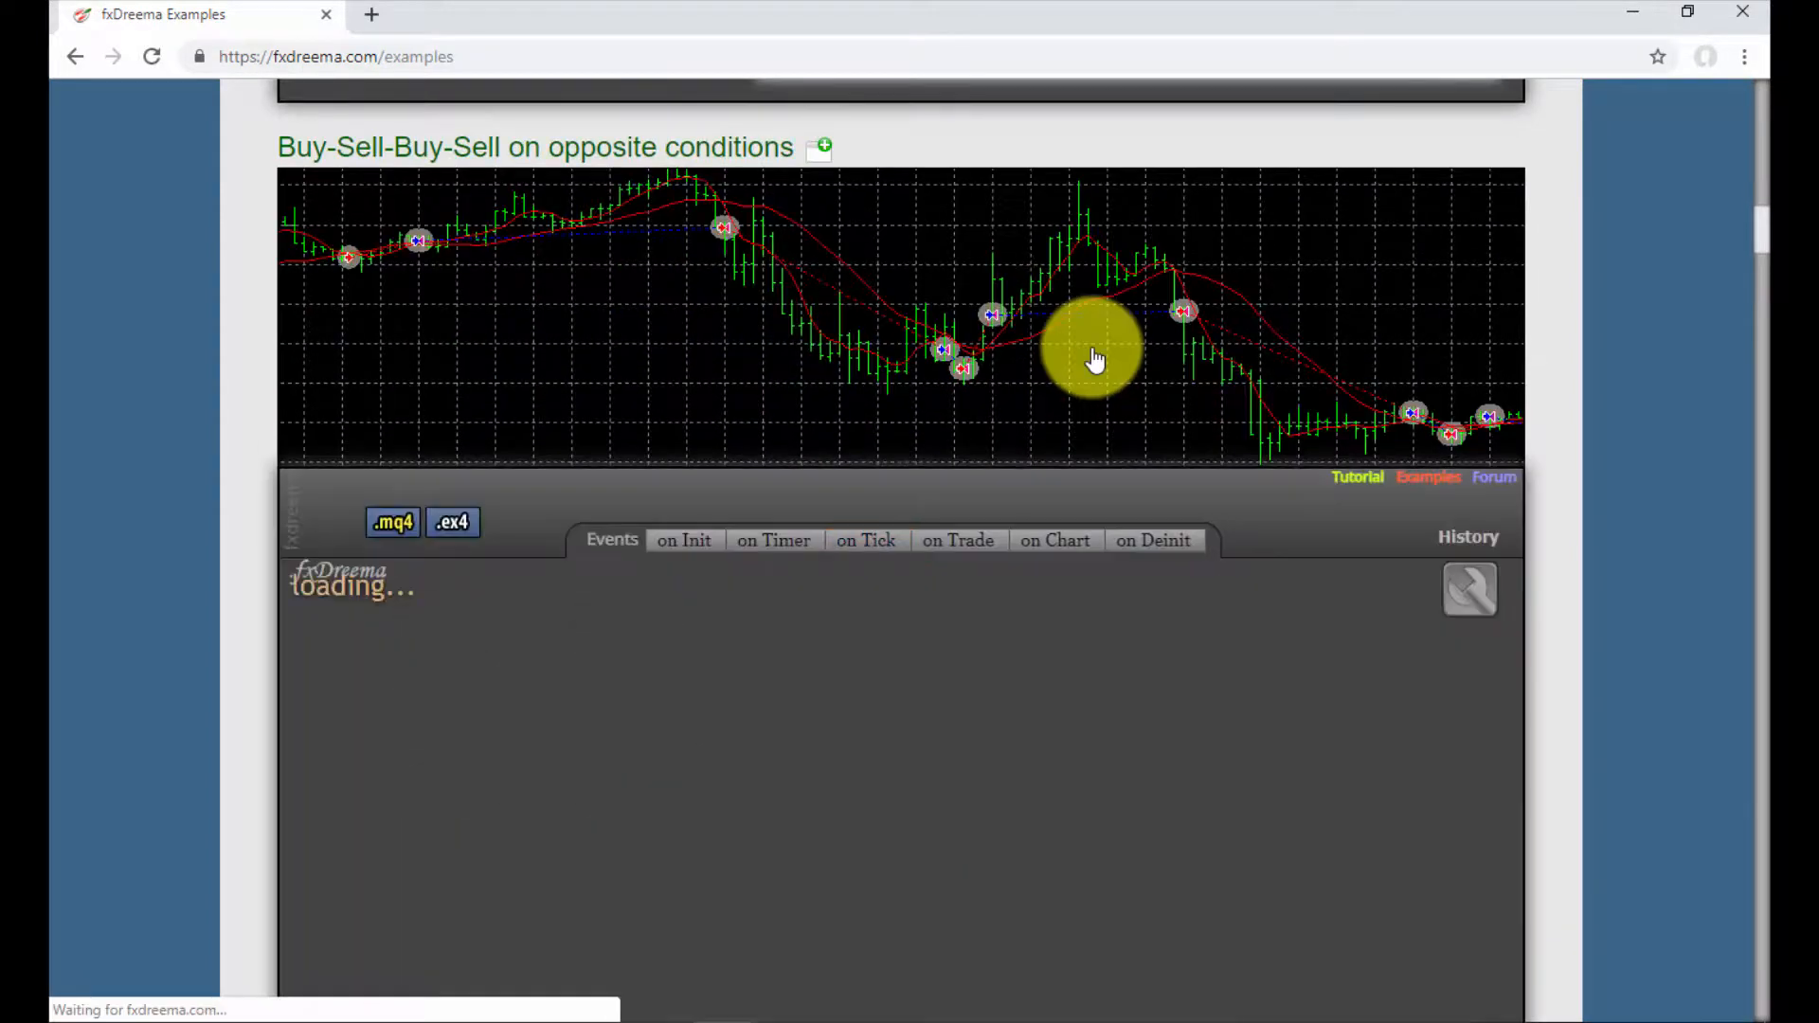
scroll("down", 3)
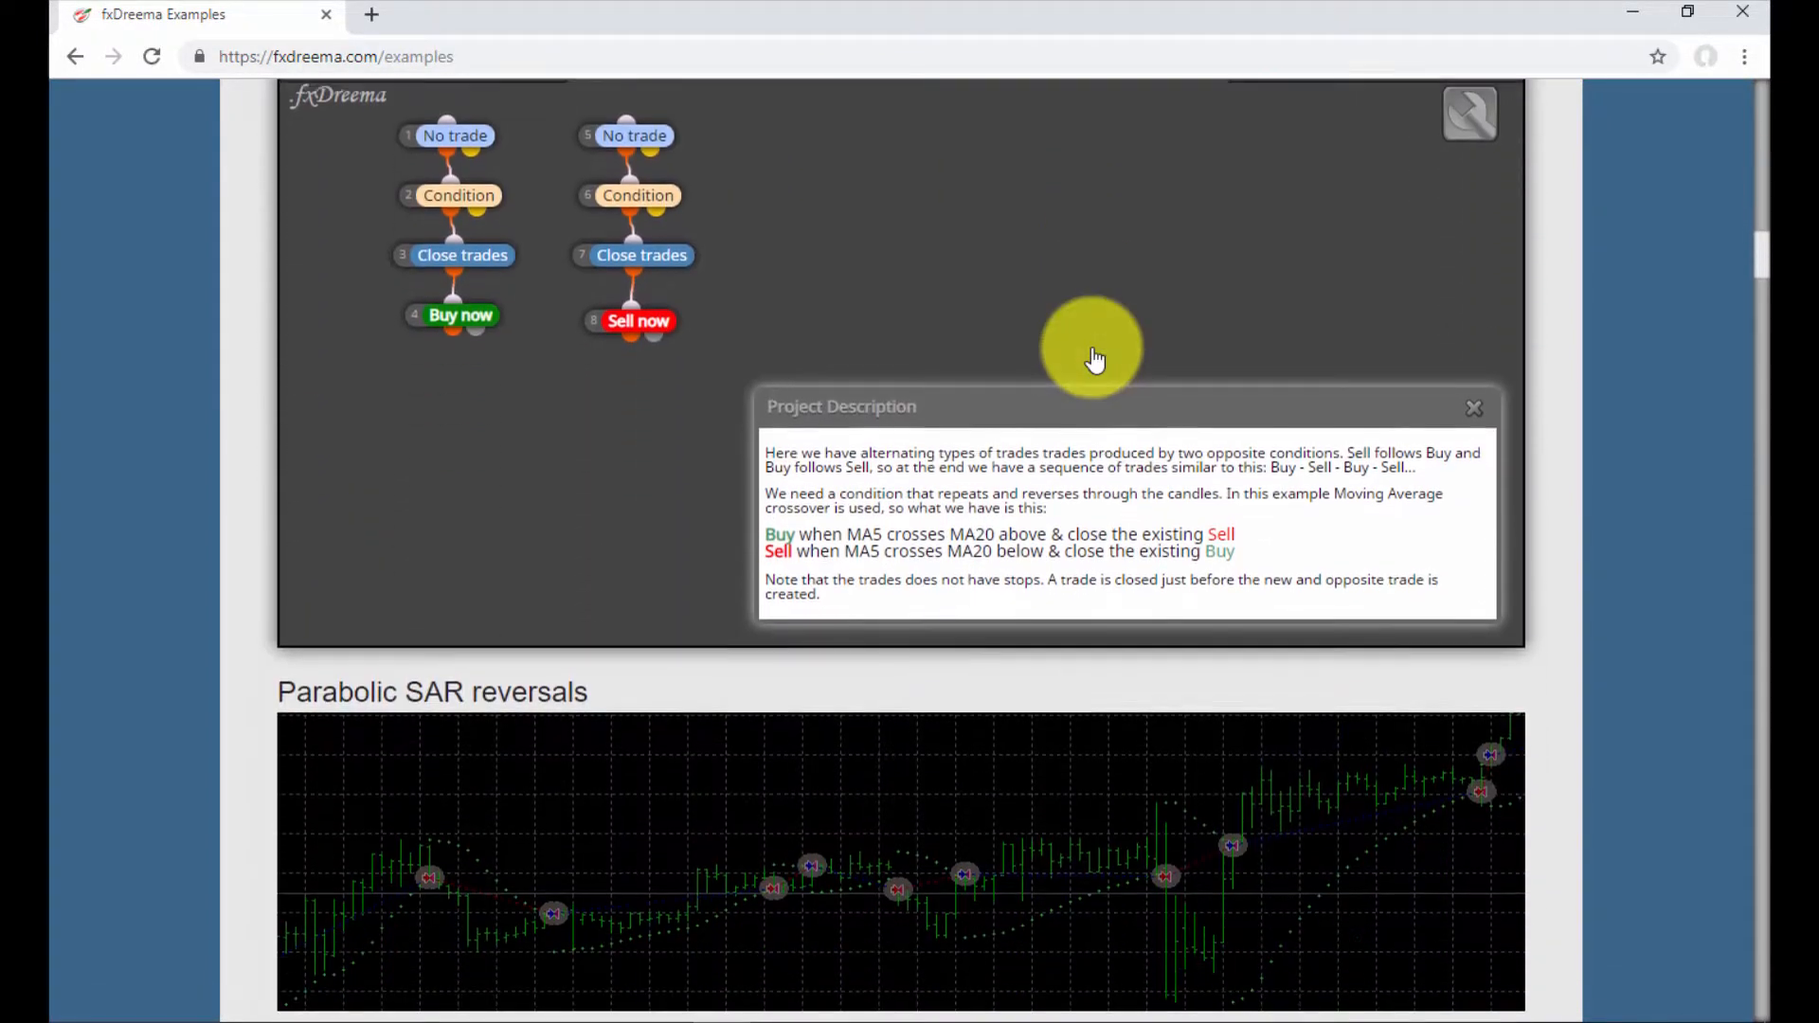
scroll("down", 3)
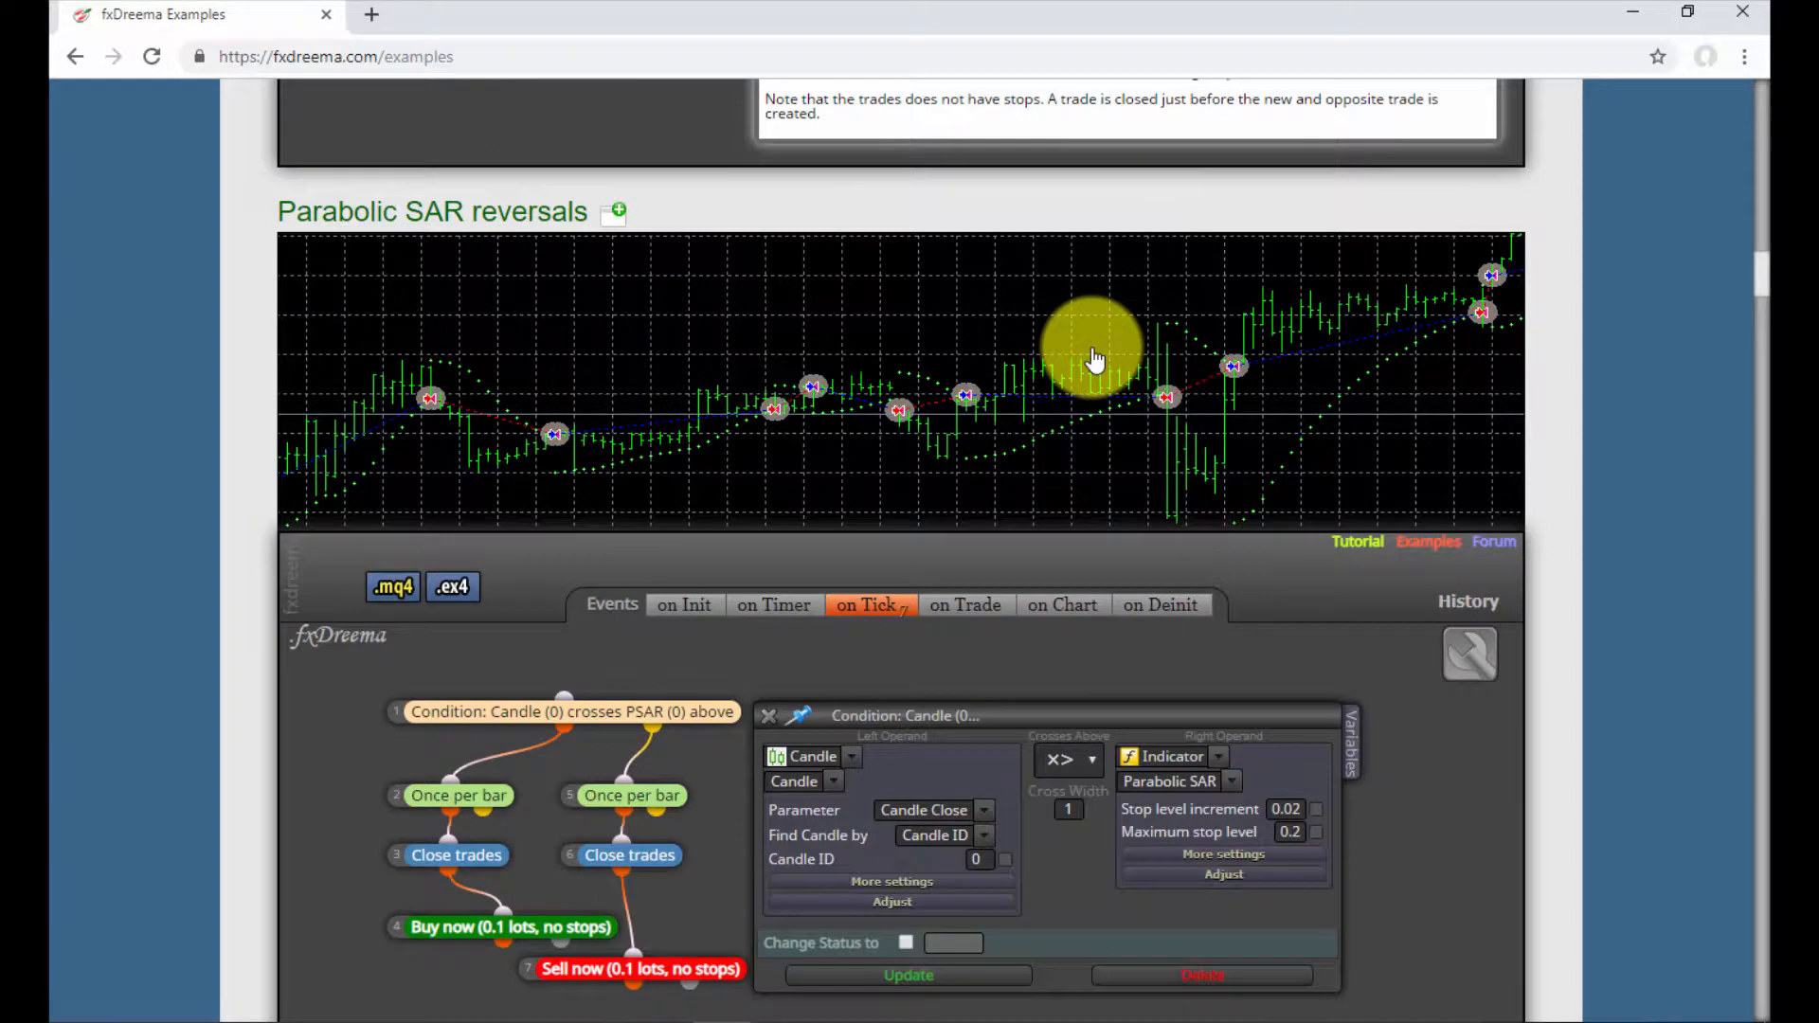
scroll("down", 3)
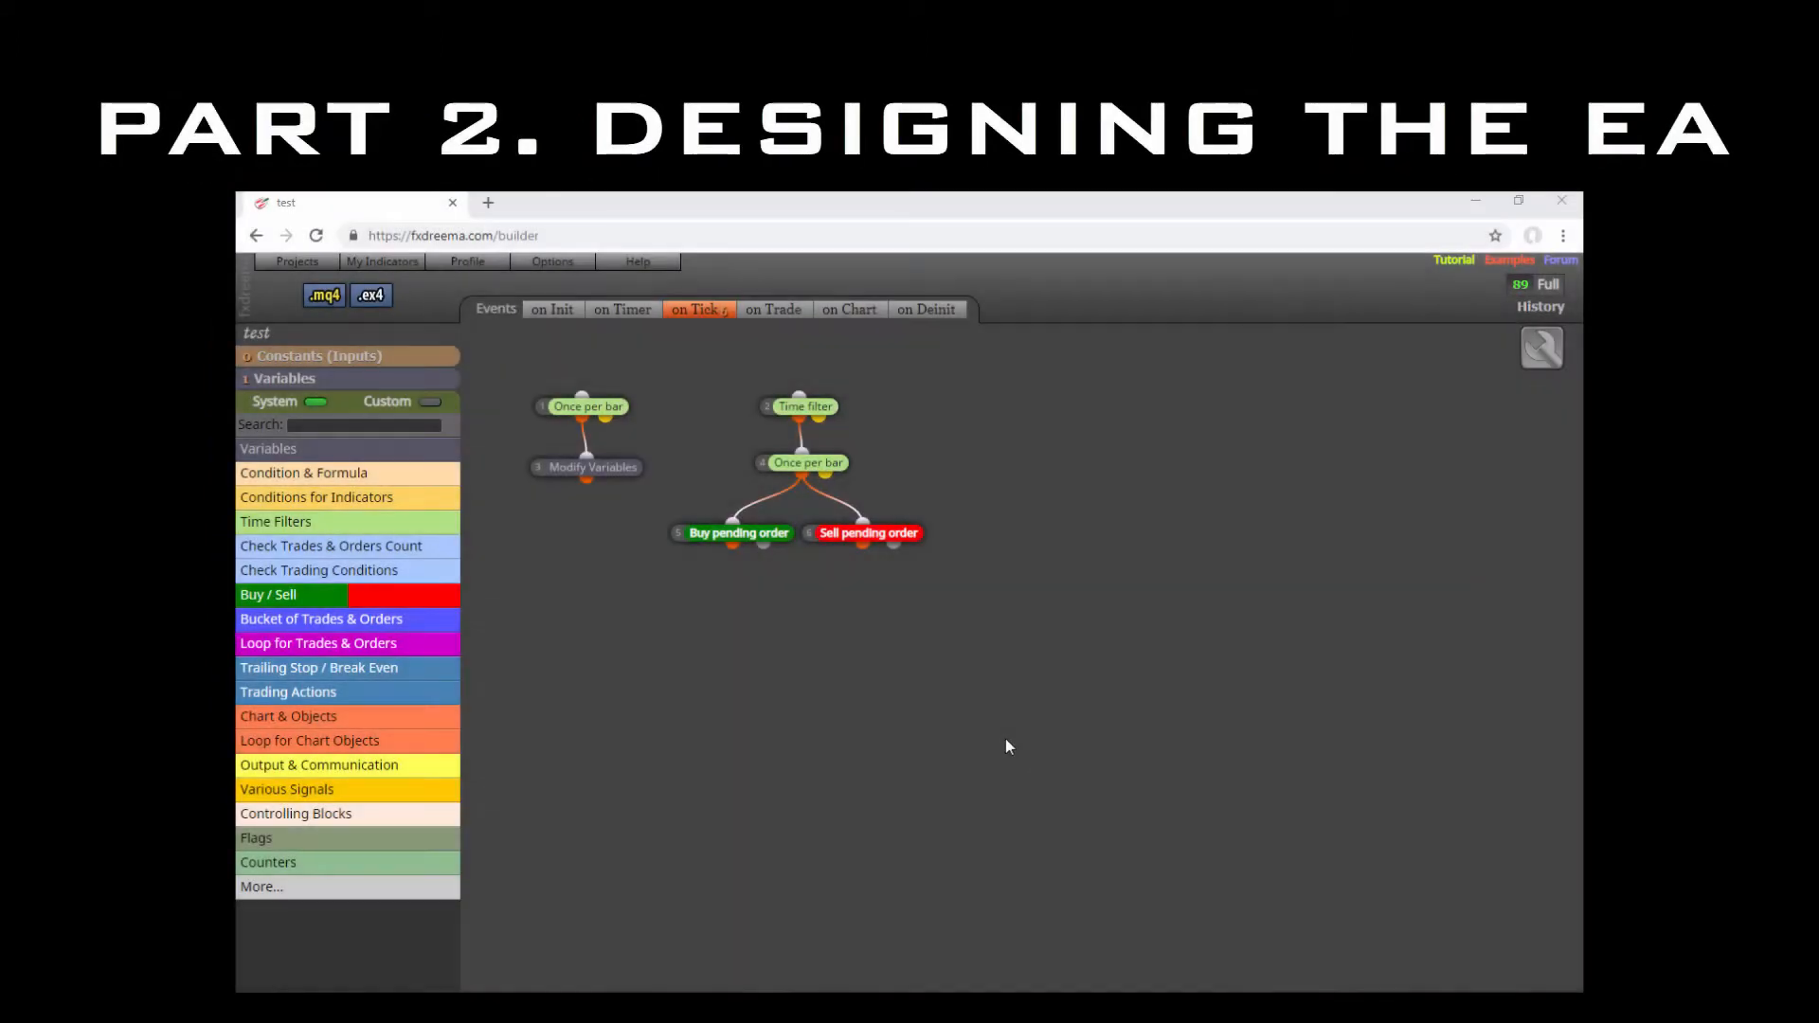
Place a Comment (ugly) block from Output & Communication under the Sell pending order block.
left_click(319, 763)
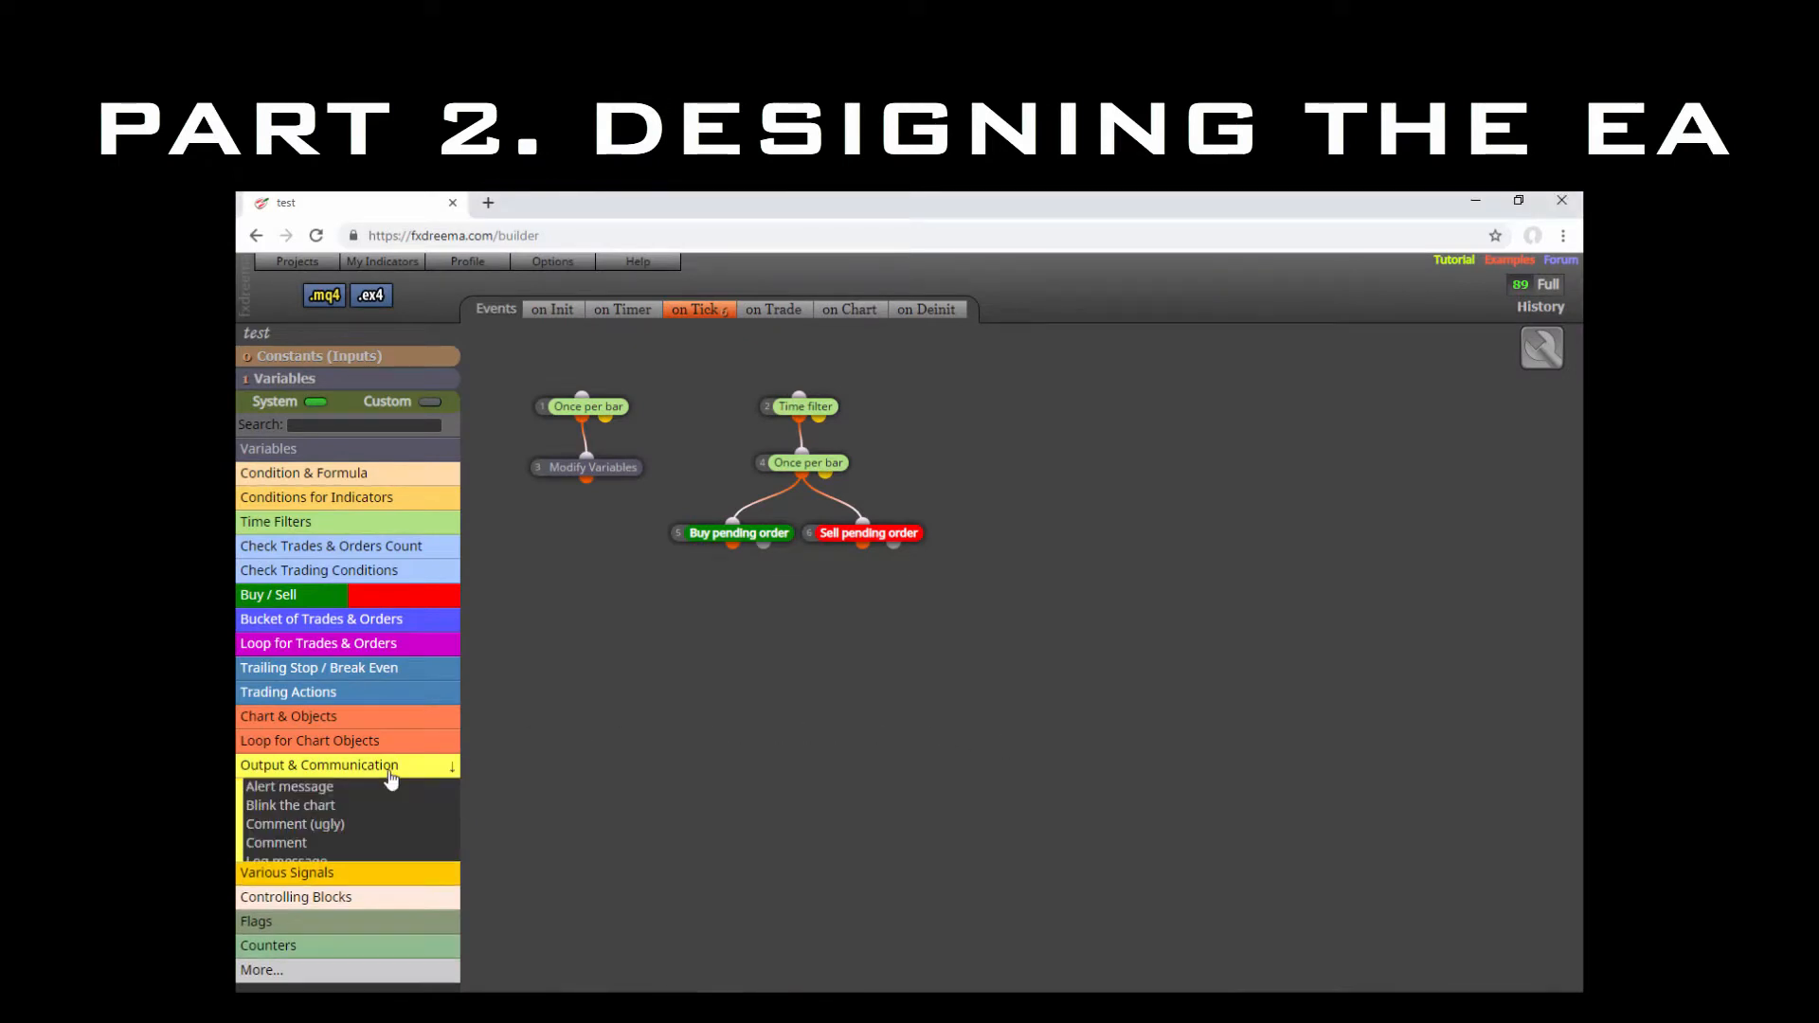
left_click_drag(295, 825, 663, 728)
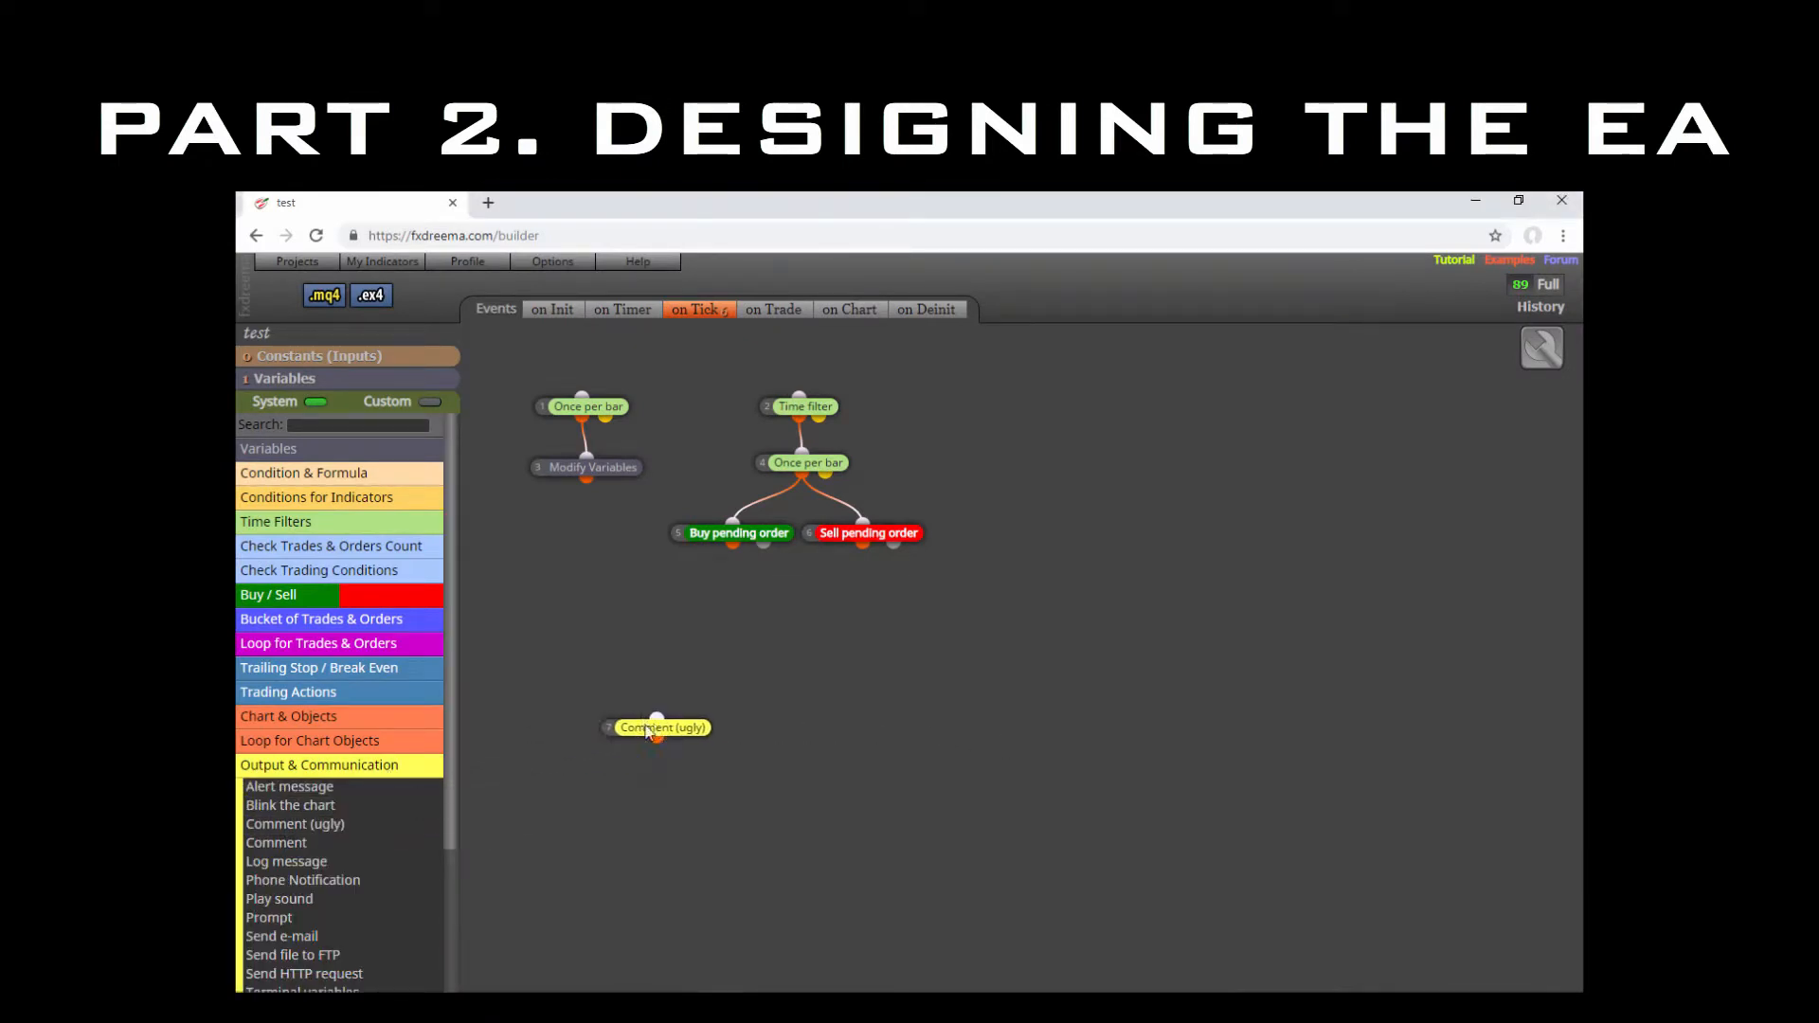
left_click_drag(657, 727, 870, 600)
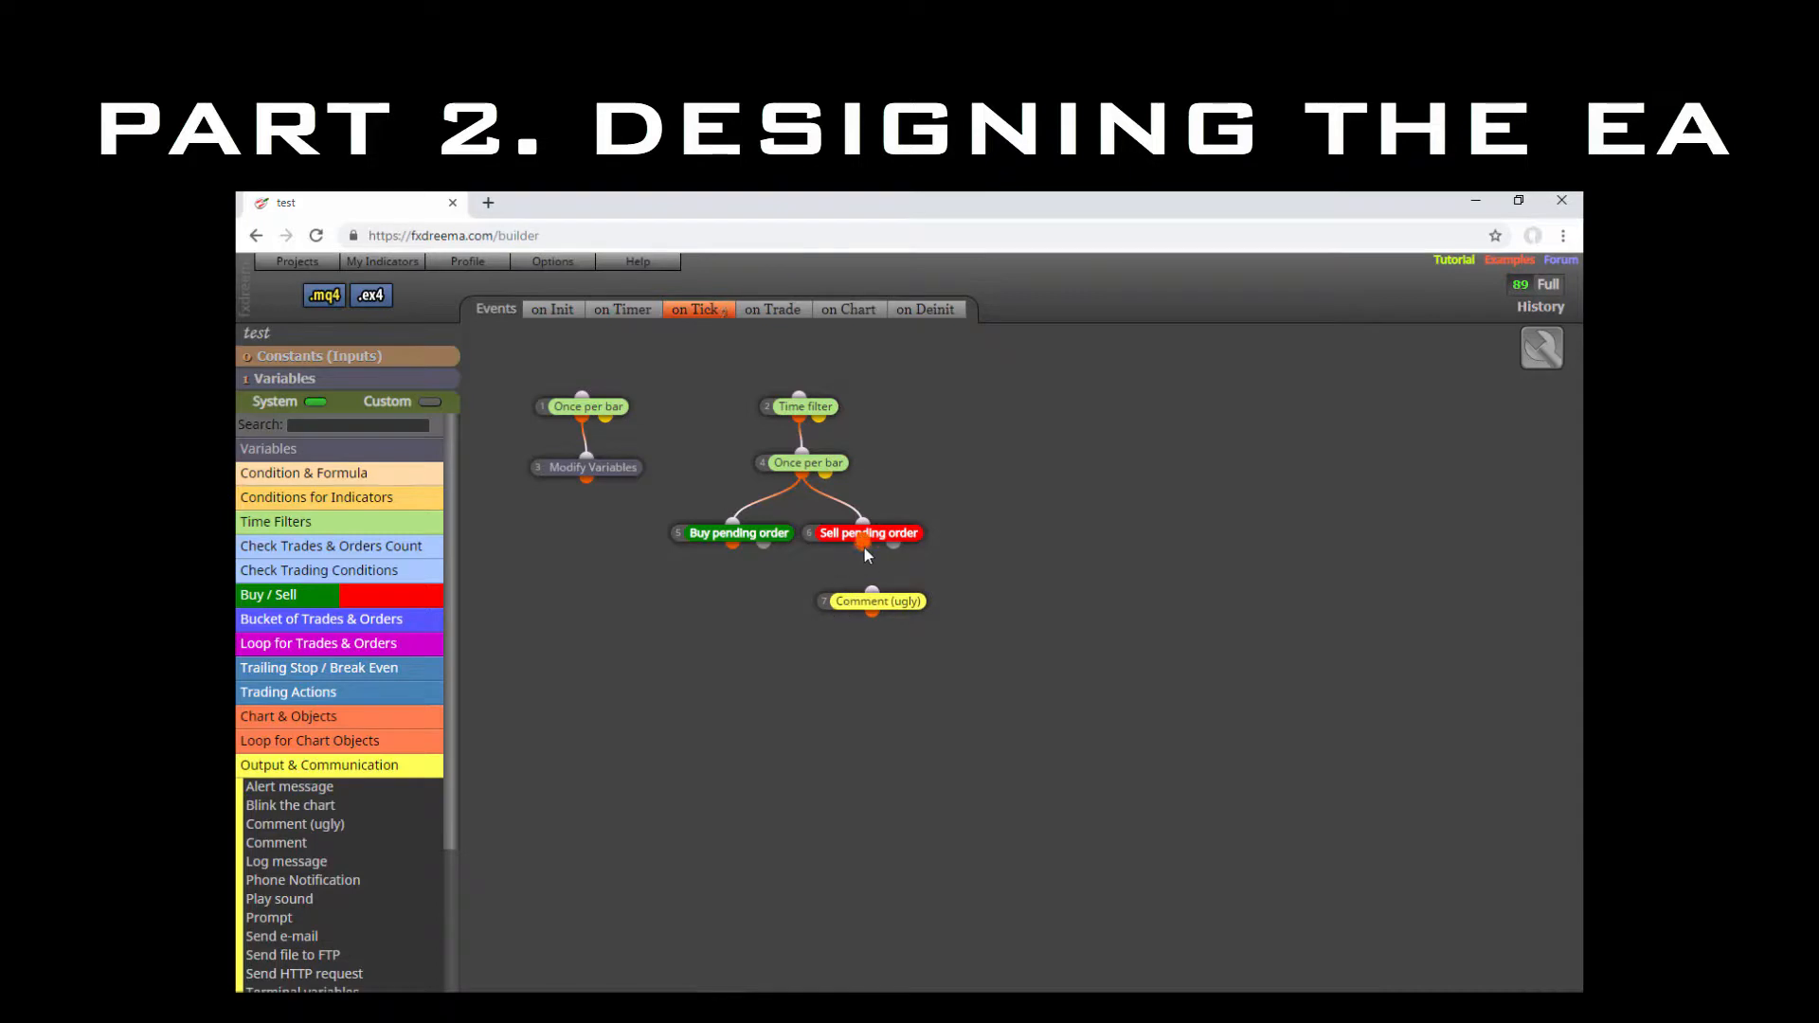
left_click(871, 601)
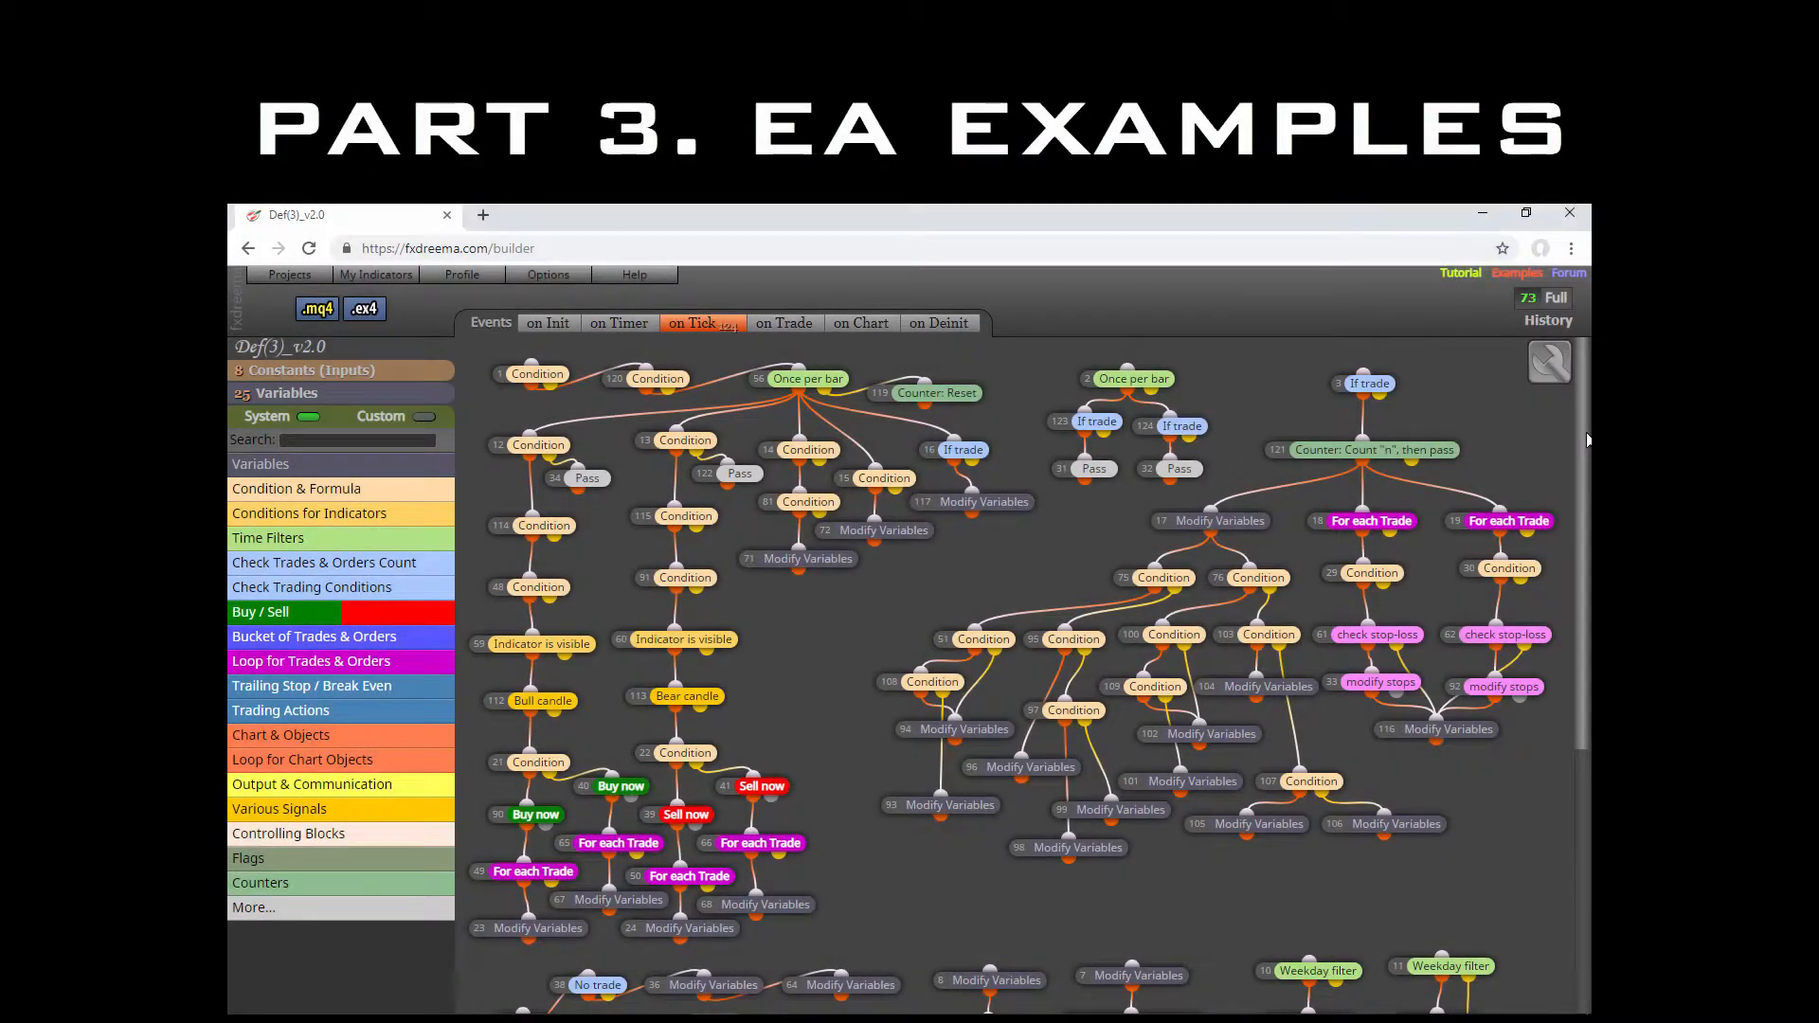
scroll("down", 3)
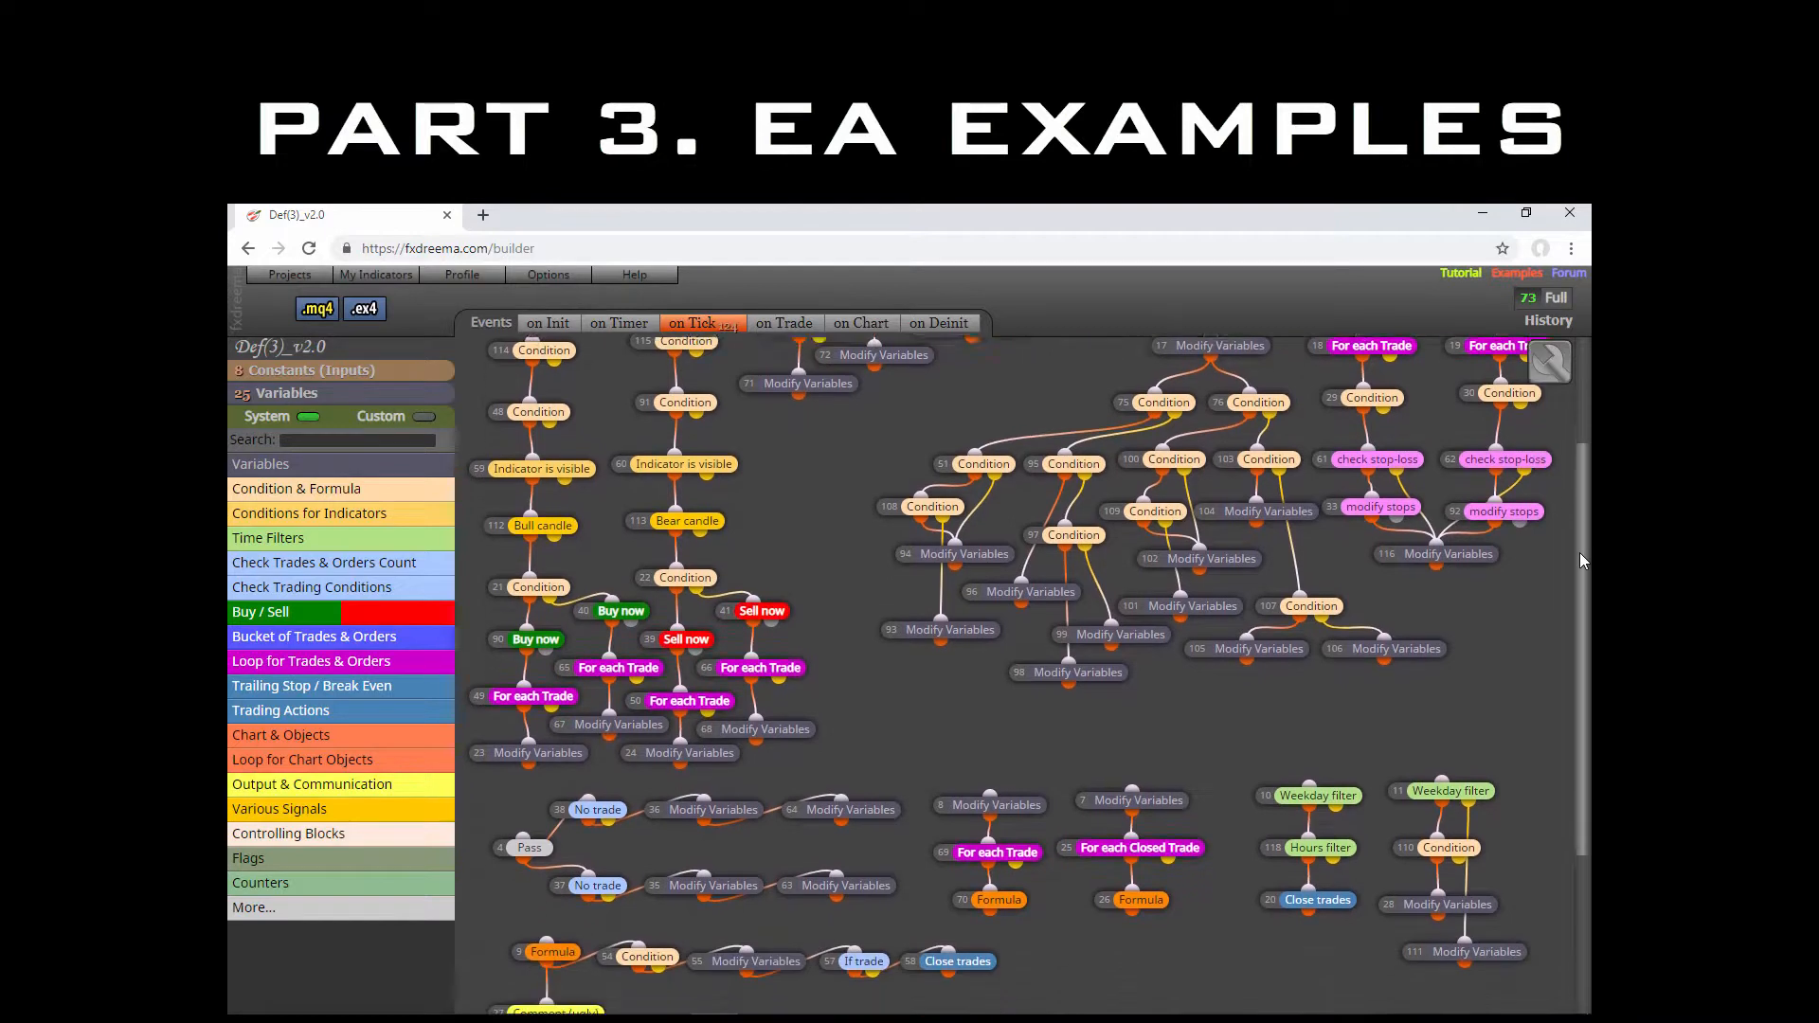
scroll("down", 3)
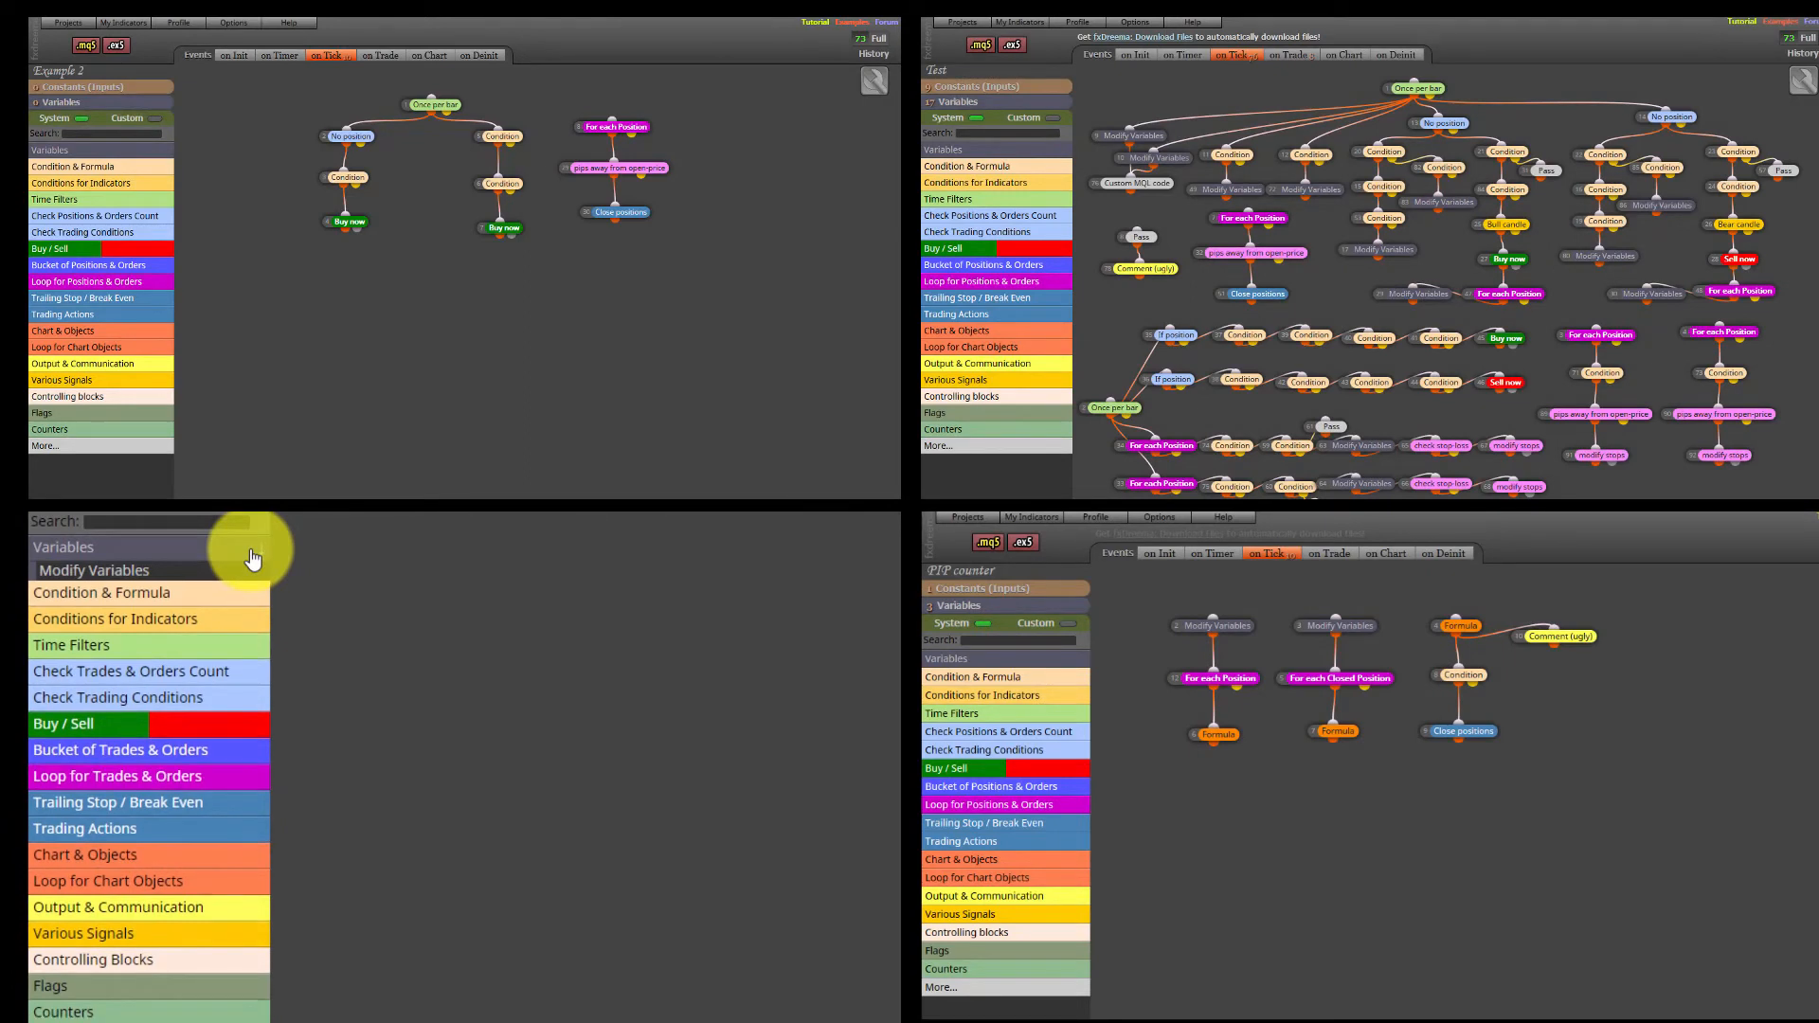
left_click(102, 572)
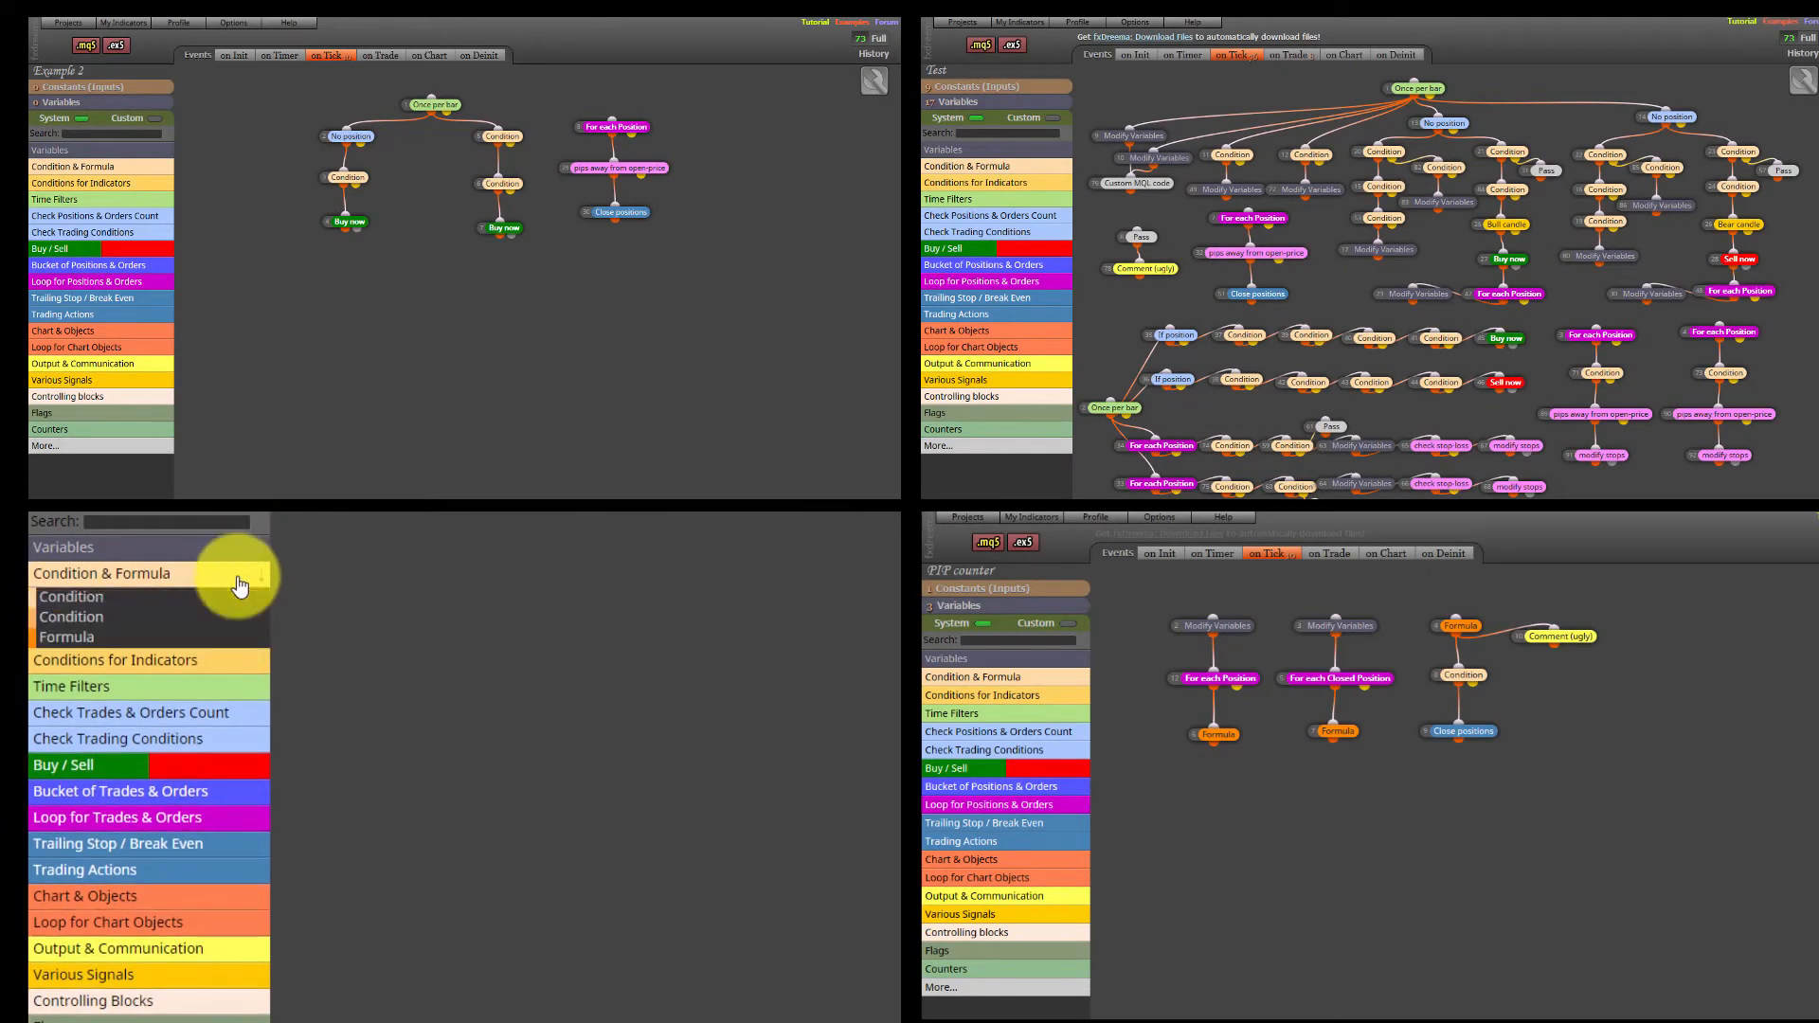
left_click(102, 572)
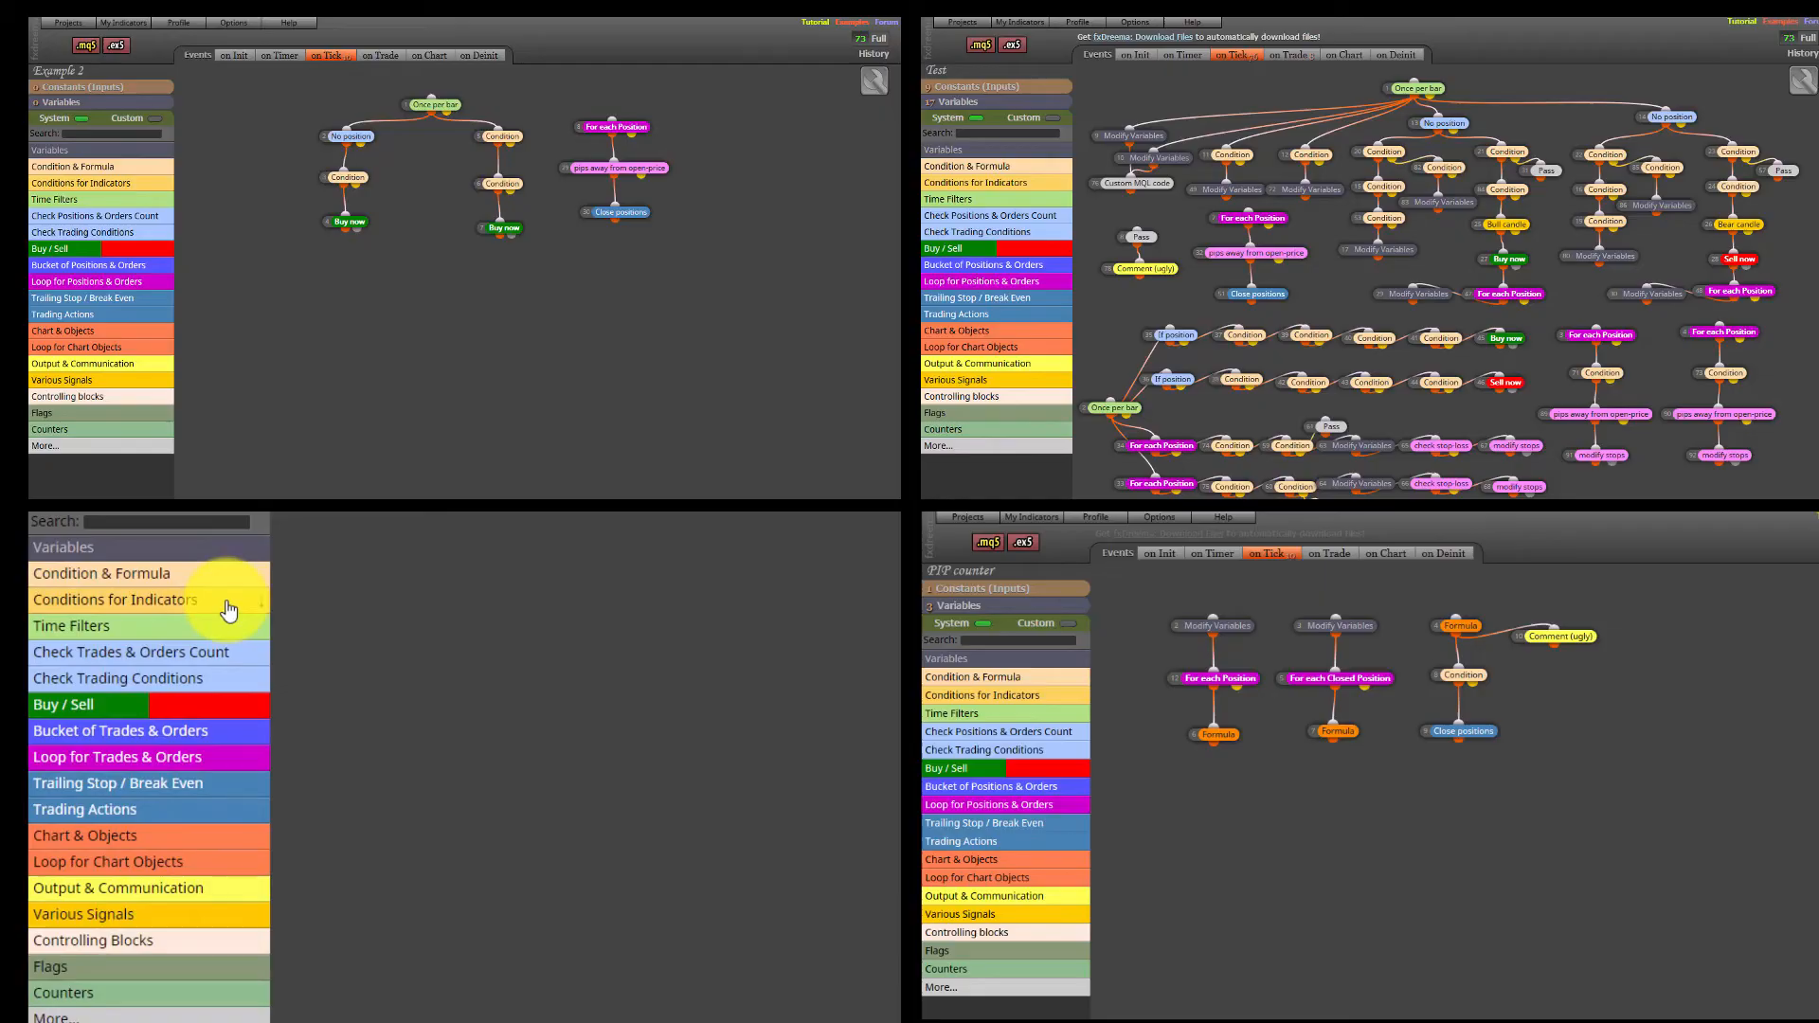